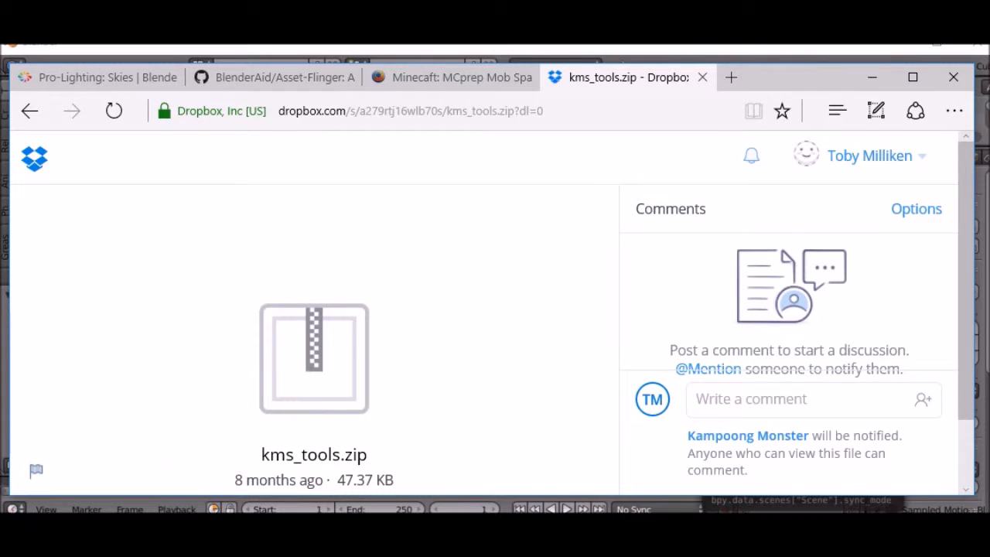
pyautogui.moveTo(461, 319)
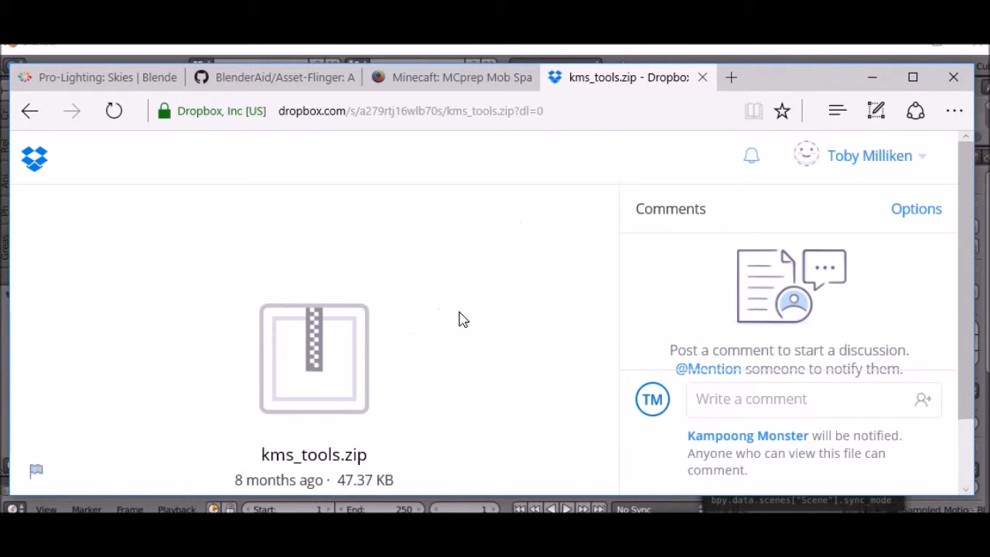
pyautogui.moveTo(457, 412)
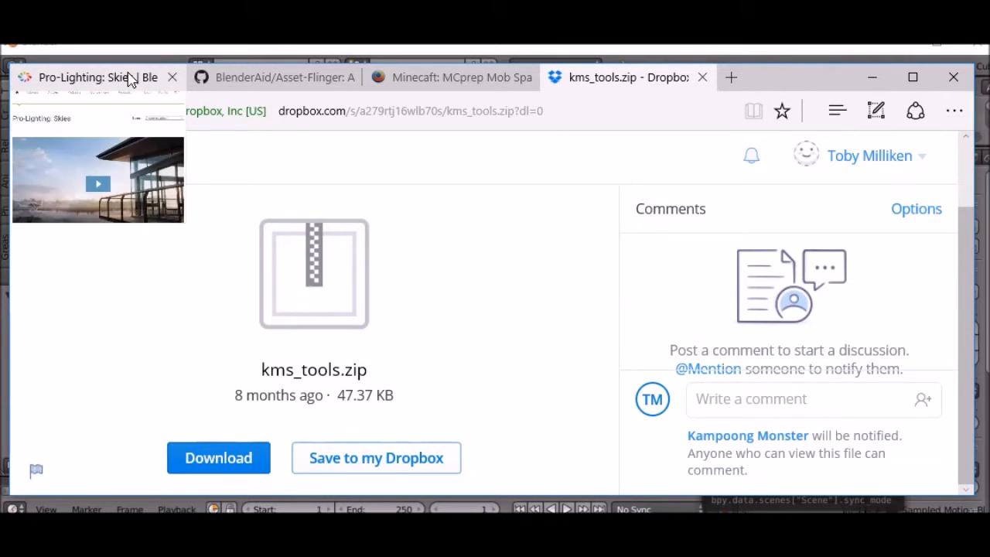
# - Read down the Pro-Lighting: Skies product page, including its $97 price
pyautogui.click(92, 77)
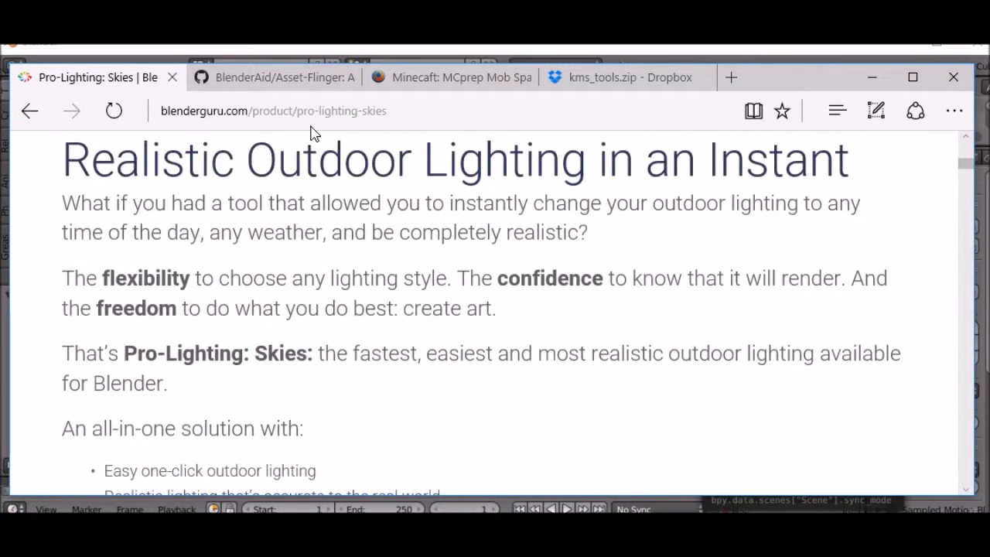
pyautogui.scroll(-3)
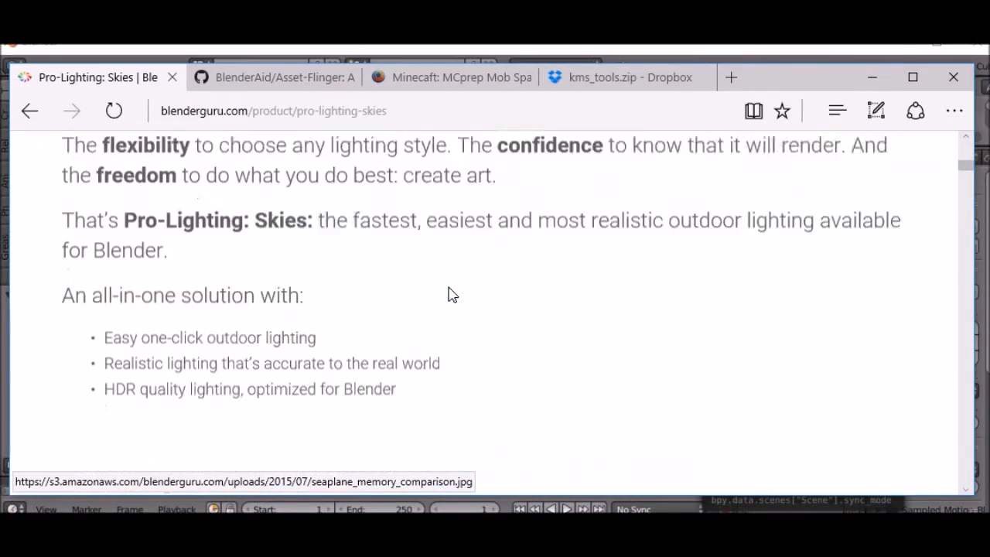
pyautogui.scroll(-3)
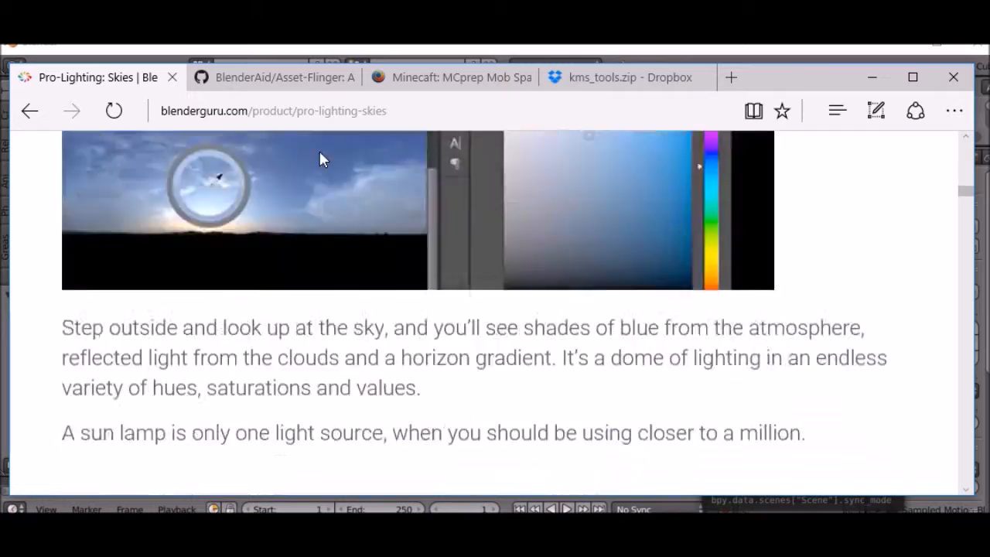
pyautogui.scroll(-3)
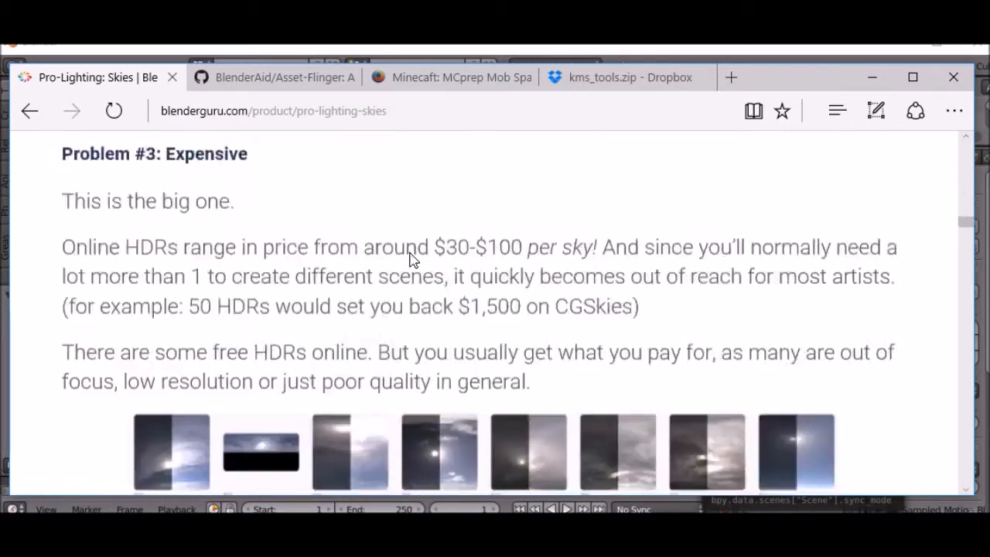
pyautogui.scroll(-3)
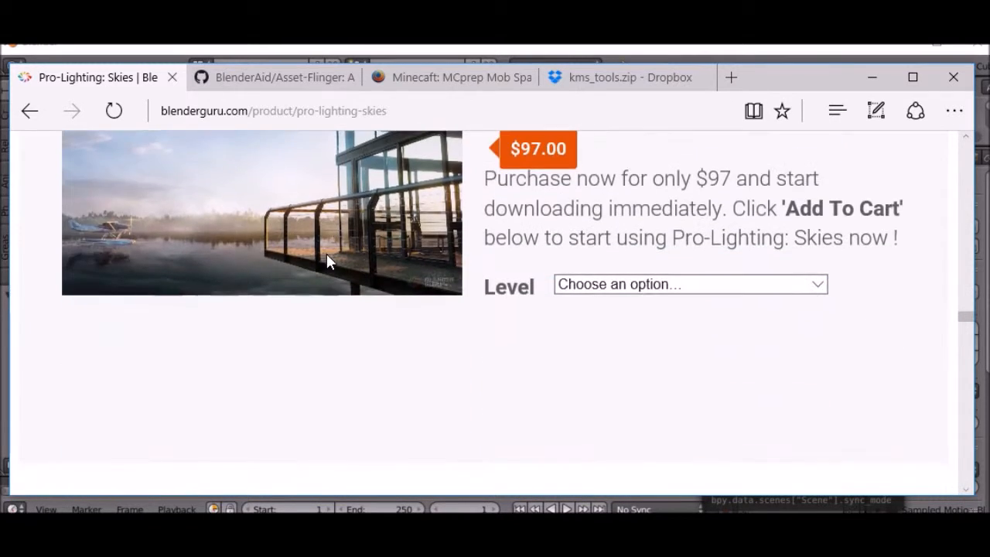
# - Check the Level dropdown's Ultimate and Lite purchase options, then return to the top
pyautogui.click(689, 285)
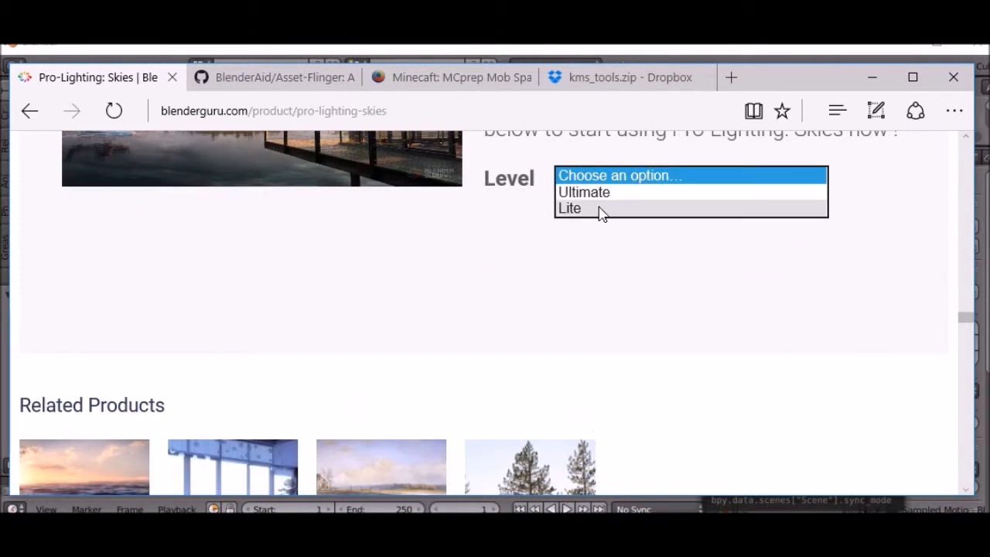
pyautogui.scroll(-3)
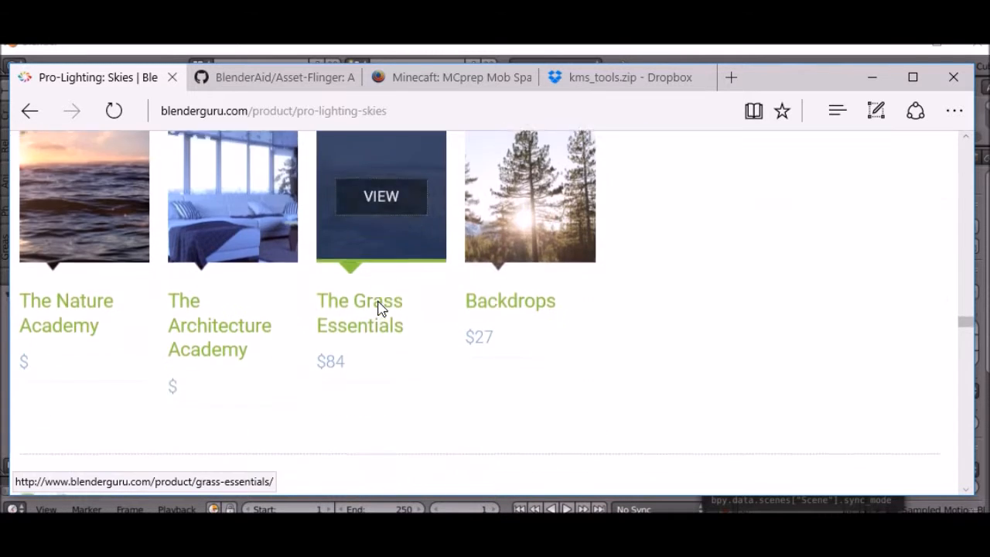
pyautogui.scroll(3)
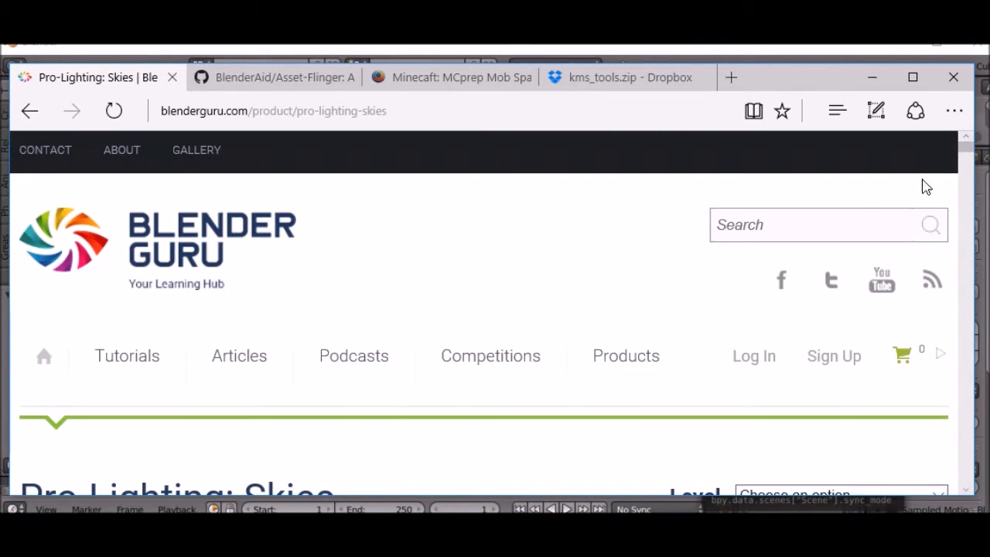
# - Read through the Pro-Lighting: Skies demo sign-up page
pyautogui.scroll(-3)
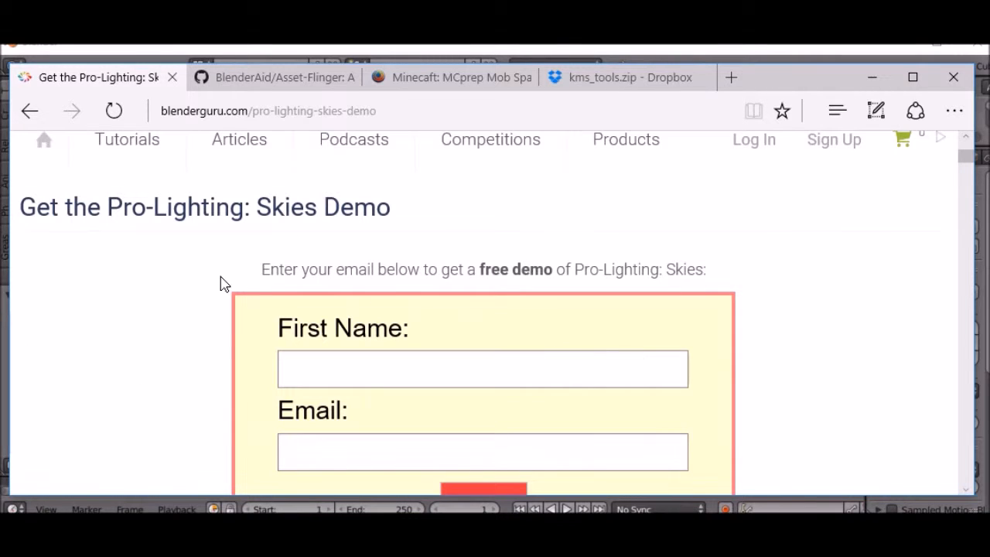
pyautogui.scroll(-3)
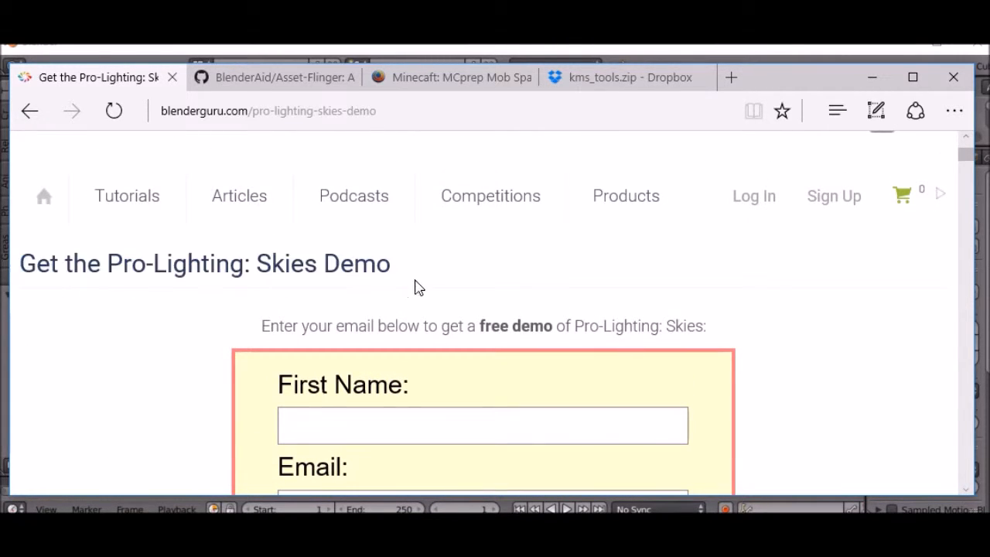
pyautogui.scroll(-3)
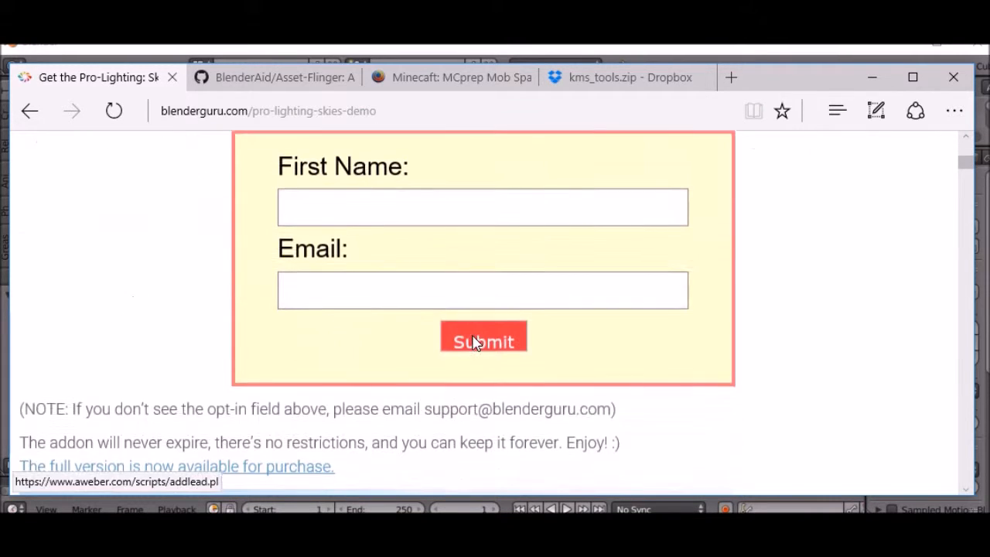
pyautogui.scroll(-3)
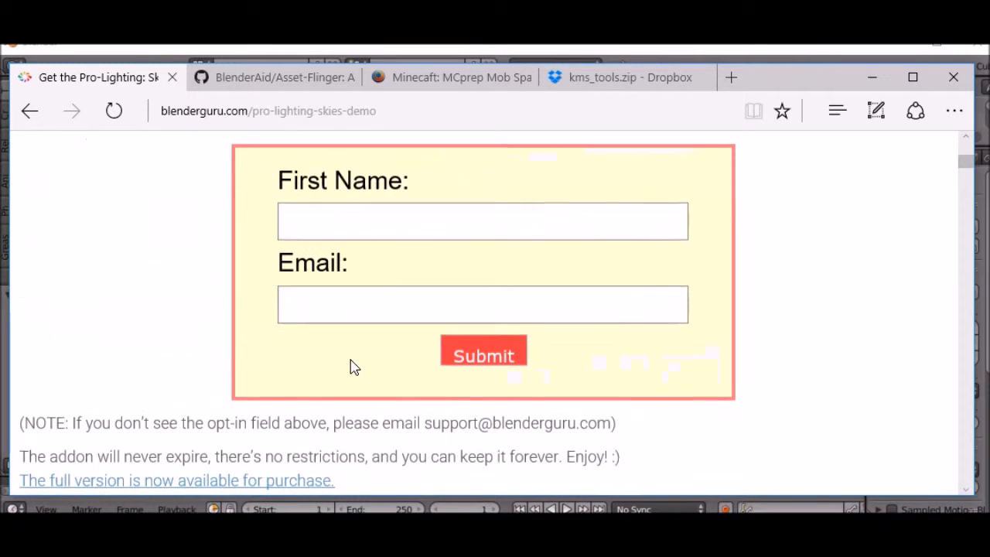
pyautogui.scroll(-3)
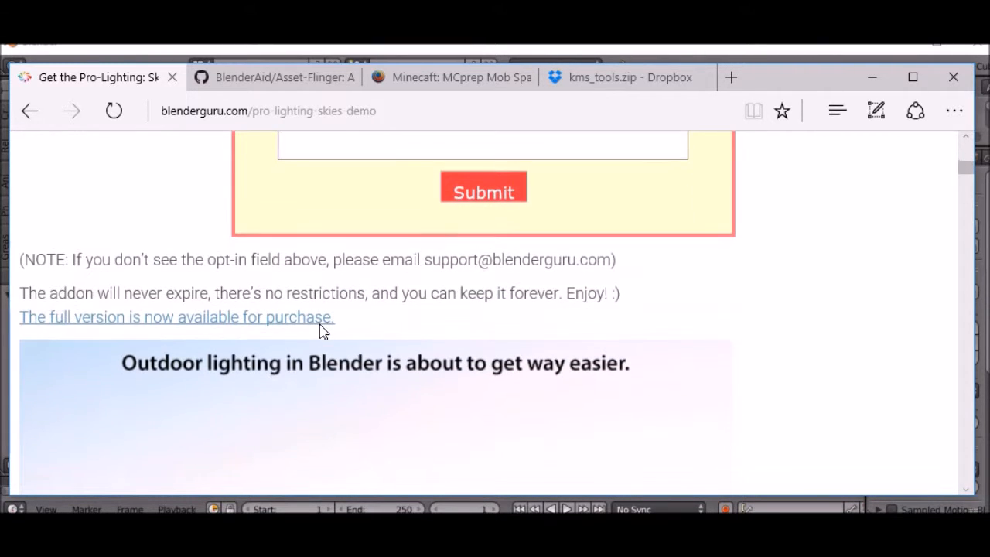
pyautogui.scroll(-3)
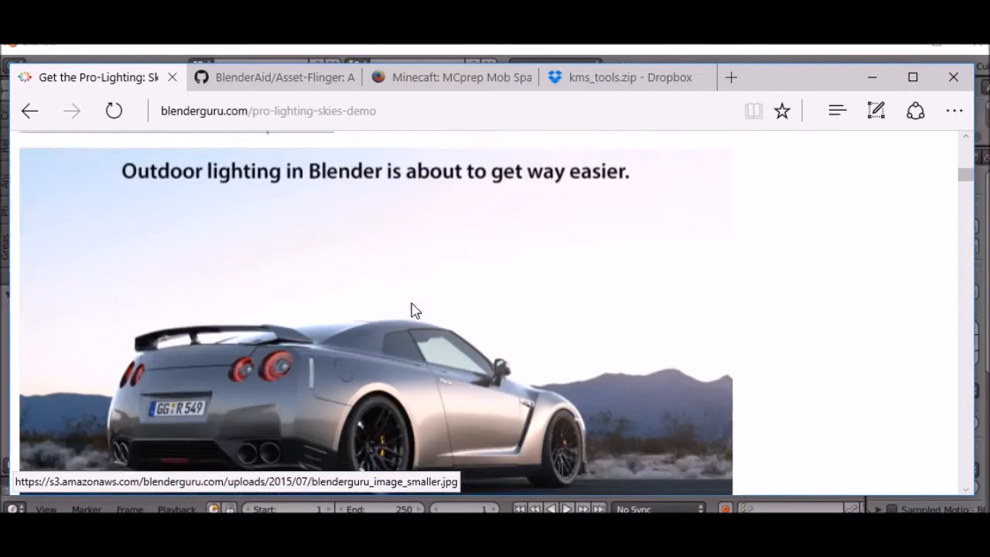
pyautogui.scroll(-3)
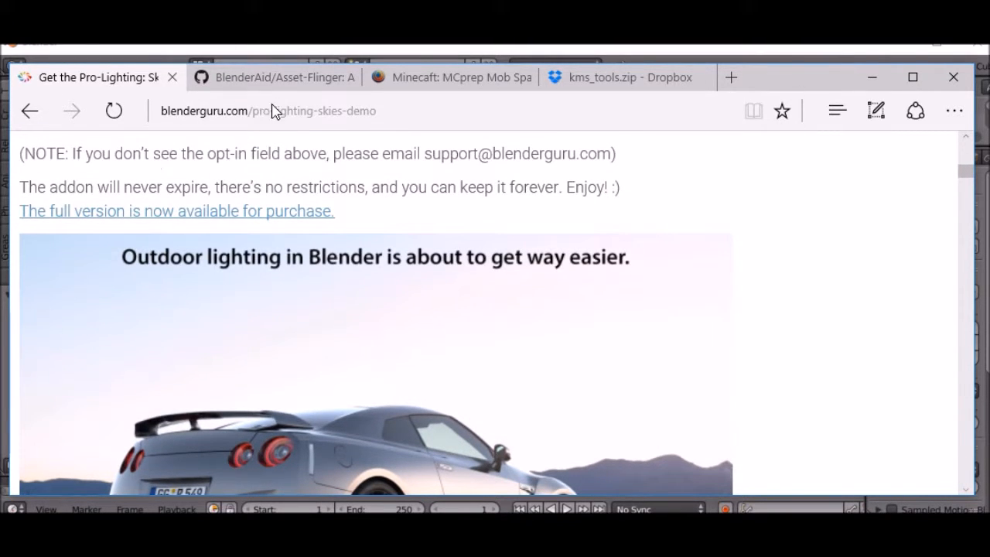
# - Download Asset_Flinger_Add-on_v0.1.zip from the Asset Flinger GitHub page
pyautogui.click(275, 77)
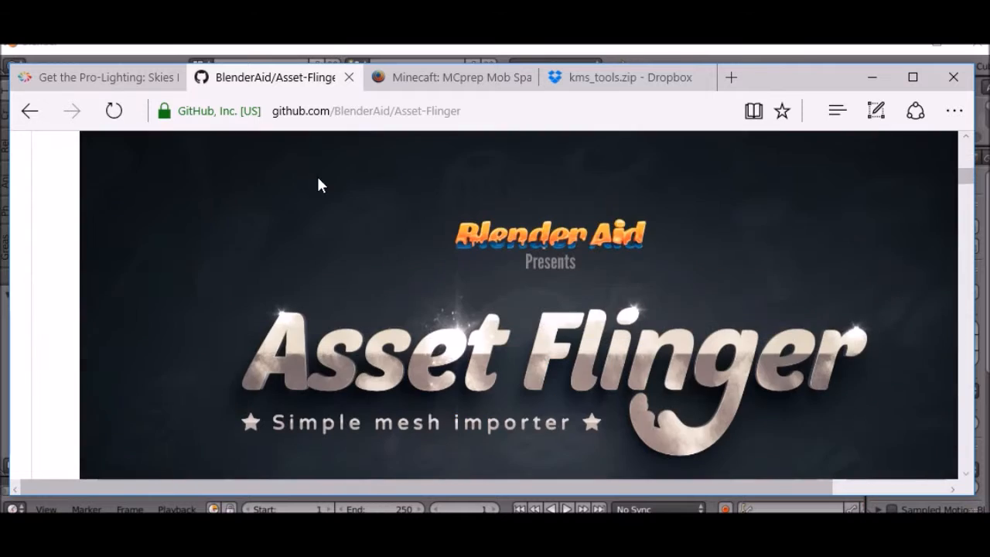
pyautogui.scroll(-3)
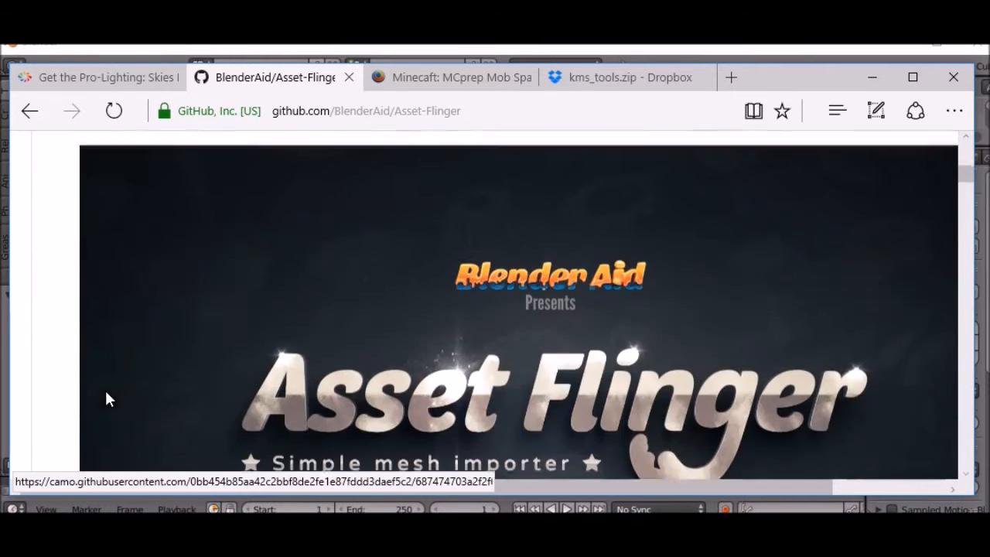
pyautogui.scroll(-3)
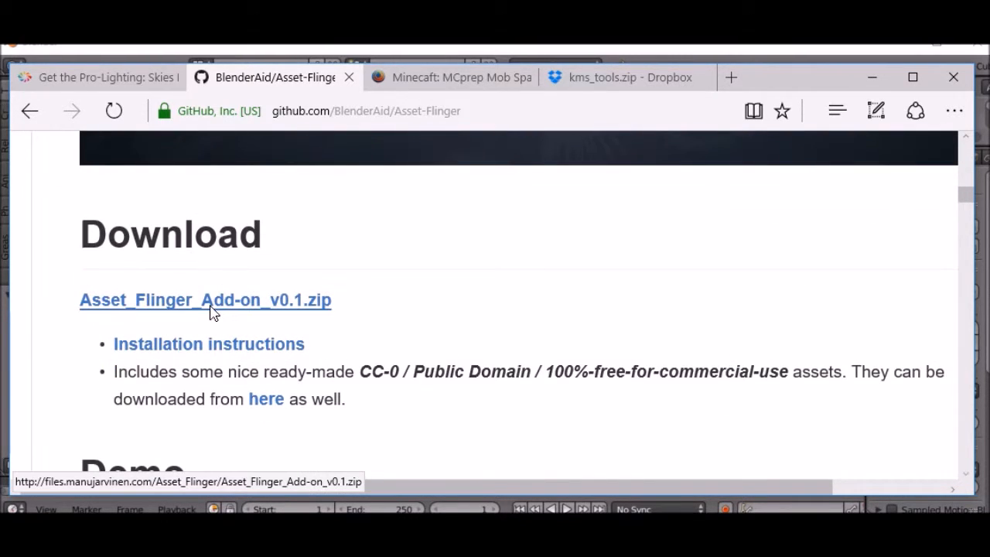
pyautogui.click(204, 300)
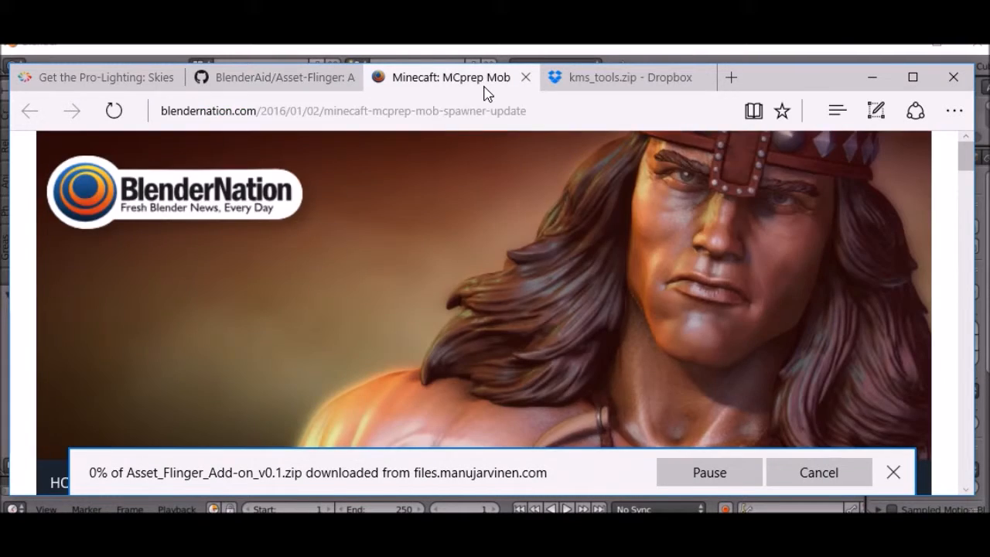
# - Read down the MCprep article to its download link
pyautogui.scroll(-3)
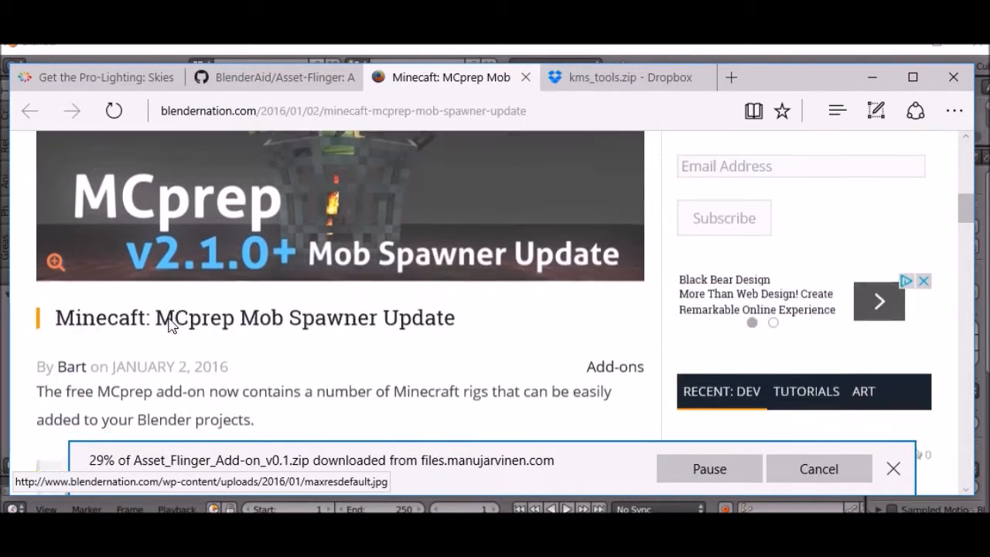
pyautogui.scroll(-3)
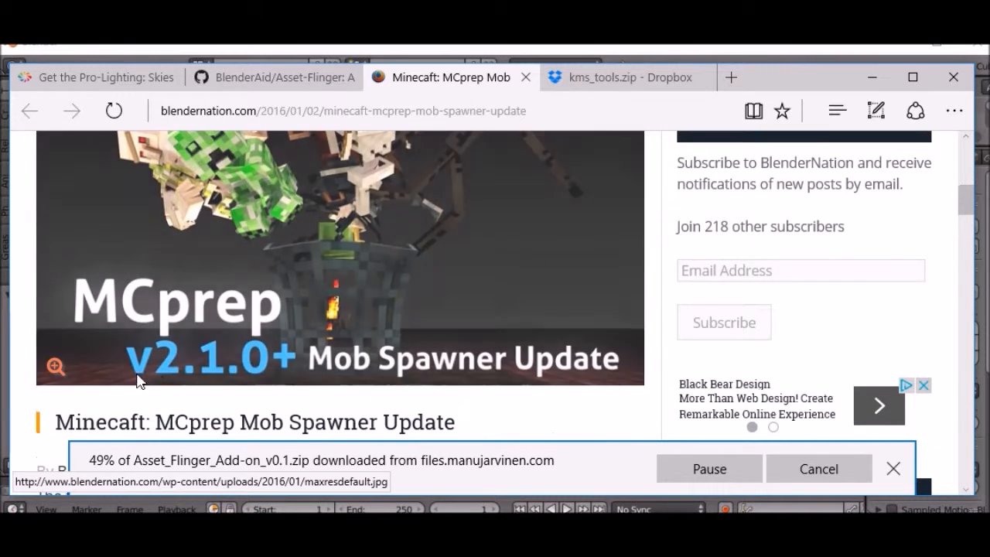
pyautogui.scroll(-3)
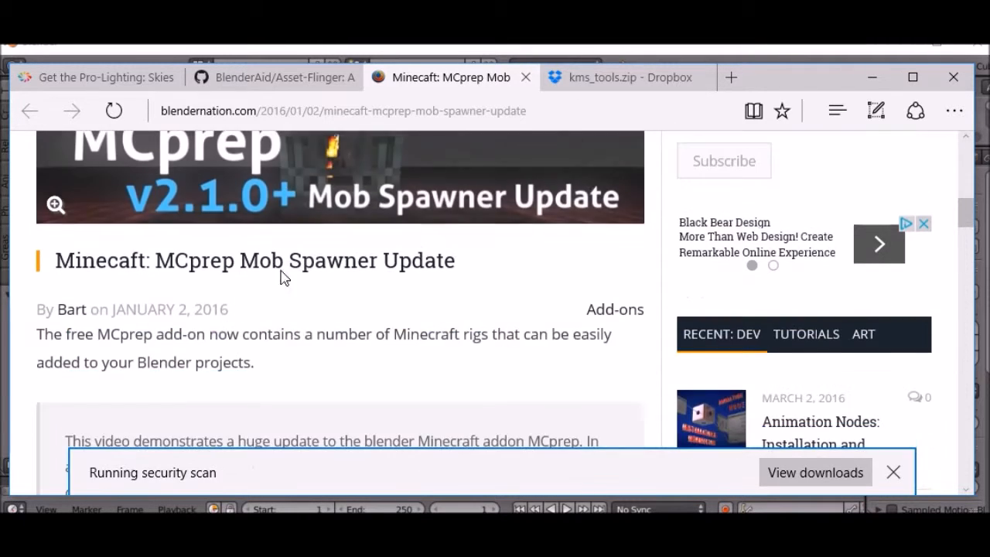
pyautogui.scroll(-3)
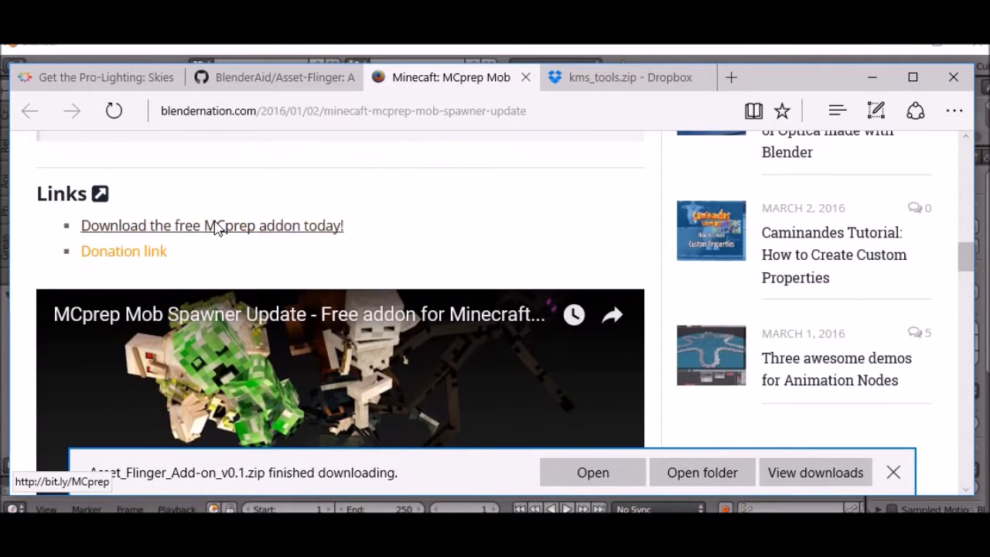
# - Download MCprep_addon_v2.1.3.zip from the MCprep download page
pyautogui.click(210, 226)
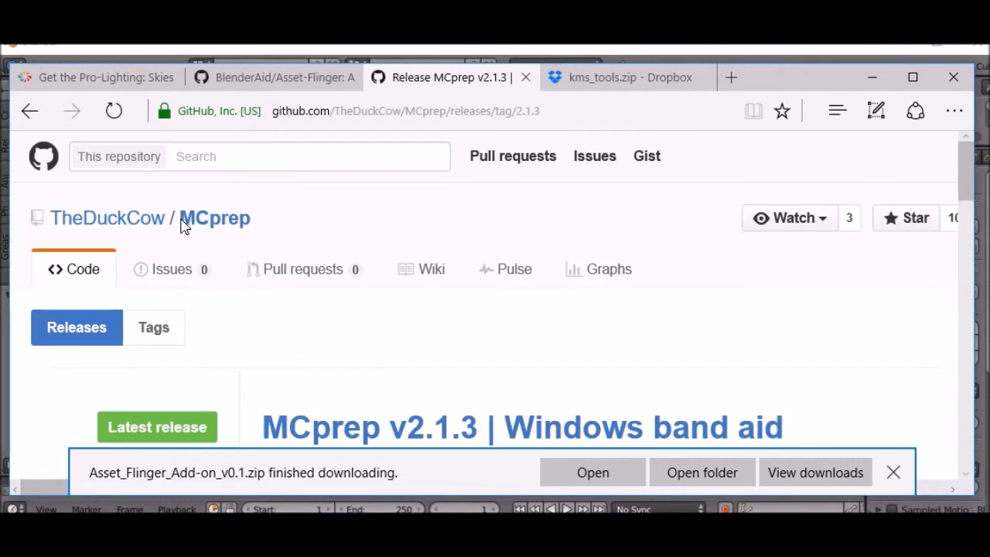
pyautogui.scroll(-3)
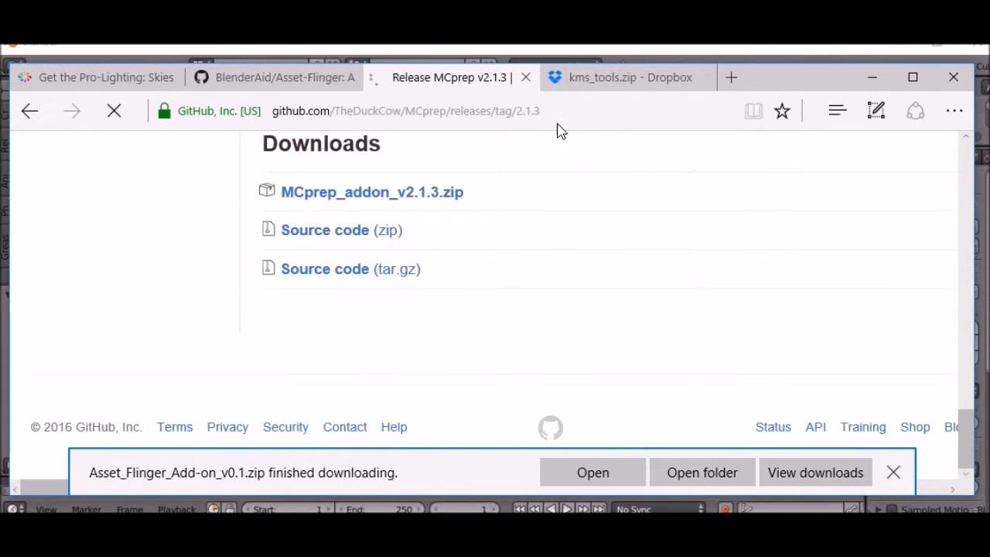
pyautogui.click(626, 77)
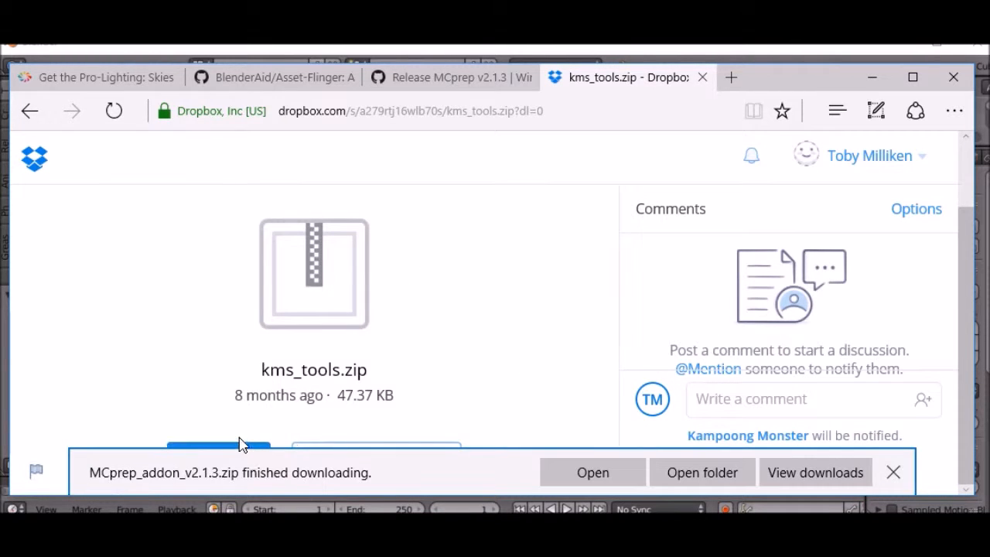
# - Switch to Blender and snap the 3D cursor to the scene centre
pyautogui.click(115, 112)
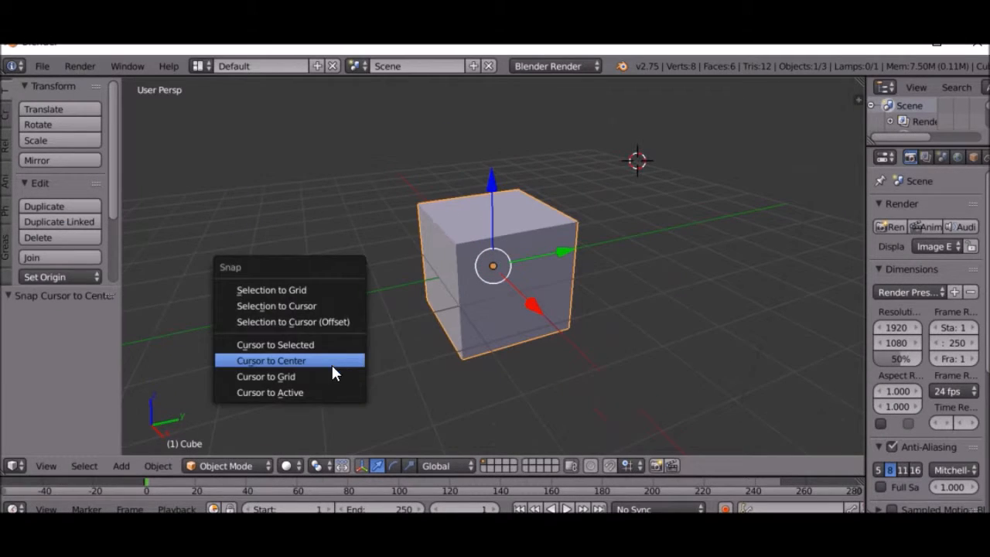
pyautogui.click(270, 360)
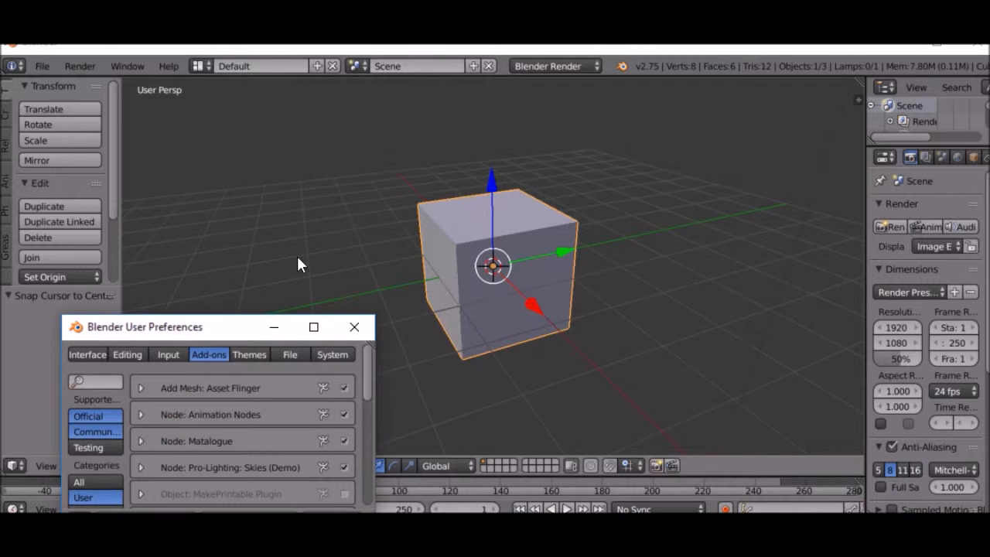
# - Enlarge the preferences window, visit the Themes settings, then return to Add-ons
pyautogui.moveTo(144, 326); pyautogui.dragTo(187, 99)
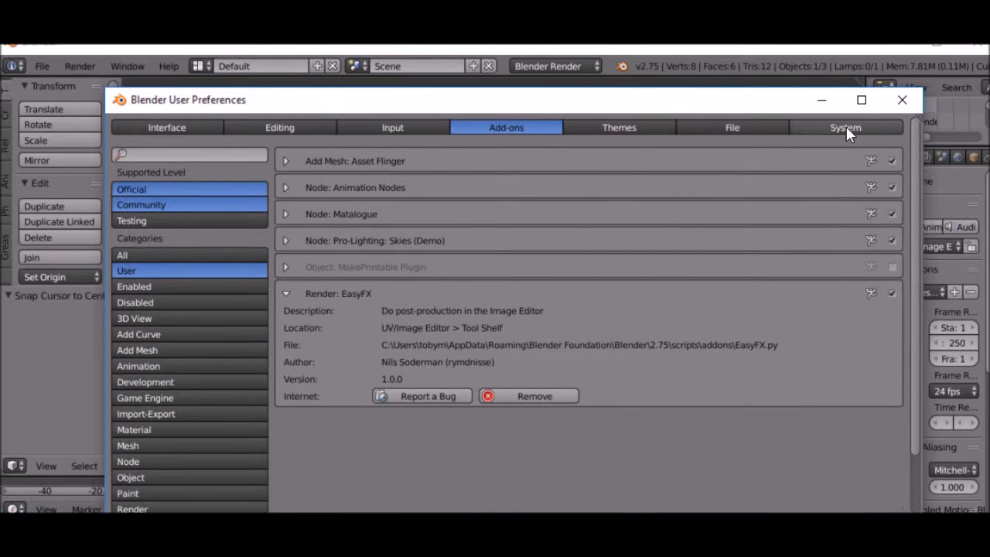
pyautogui.click(619, 127)
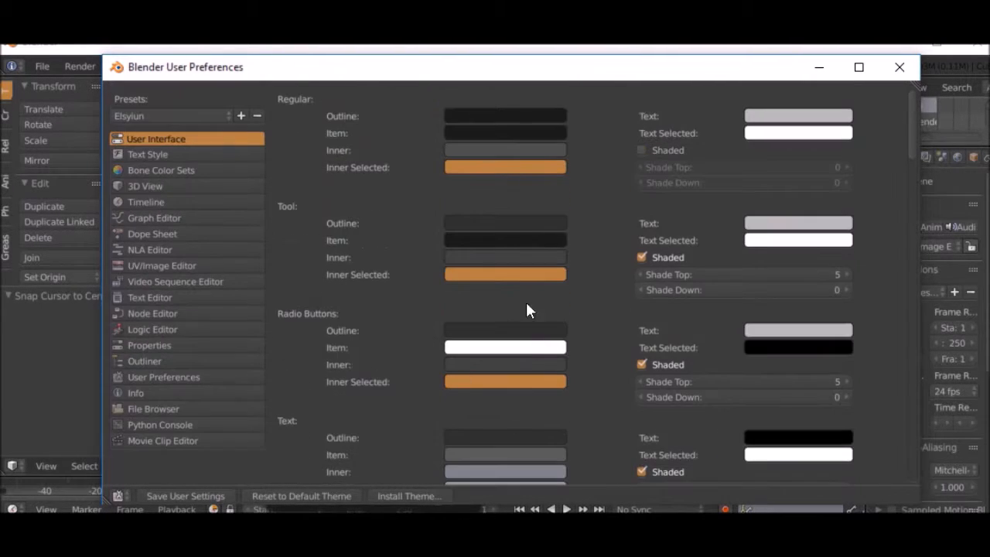
pyautogui.click(502, 94)
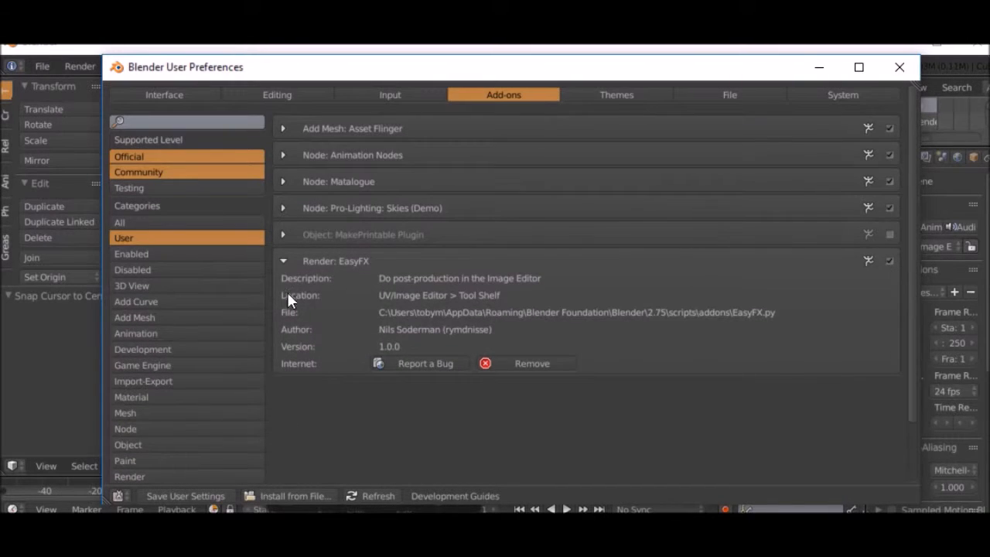
# - Remove the Asset Flinger, Animation Nodes and MakePrintable add-ons, then list only enabled add-ons
pyautogui.click(283, 260)
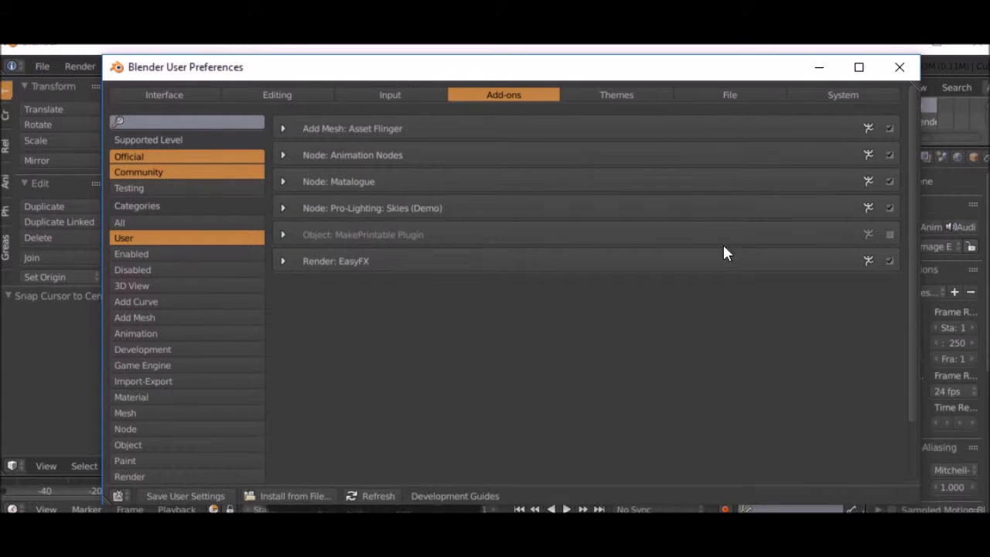
pyautogui.click(283, 128)
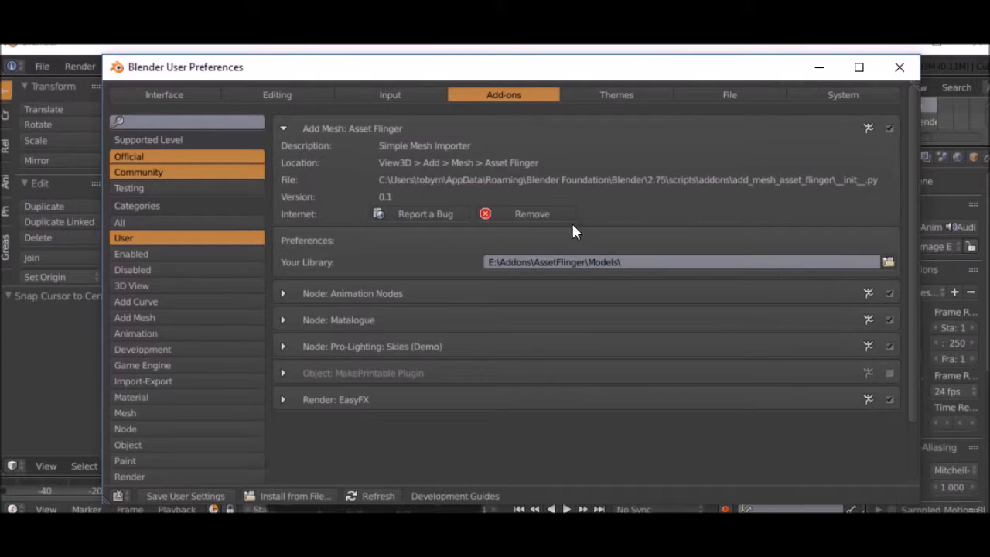
pyautogui.click(283, 128)
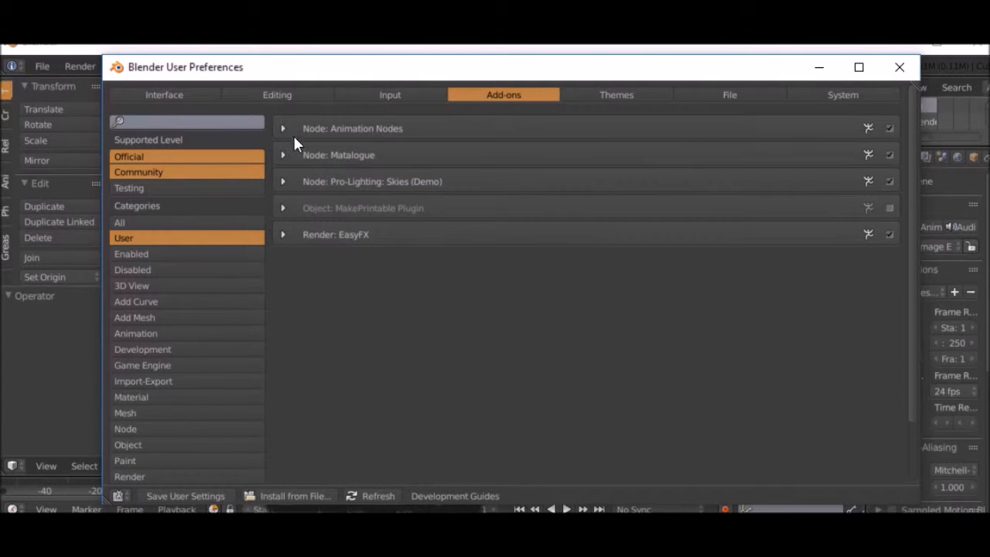
pyautogui.moveTo(327, 235)
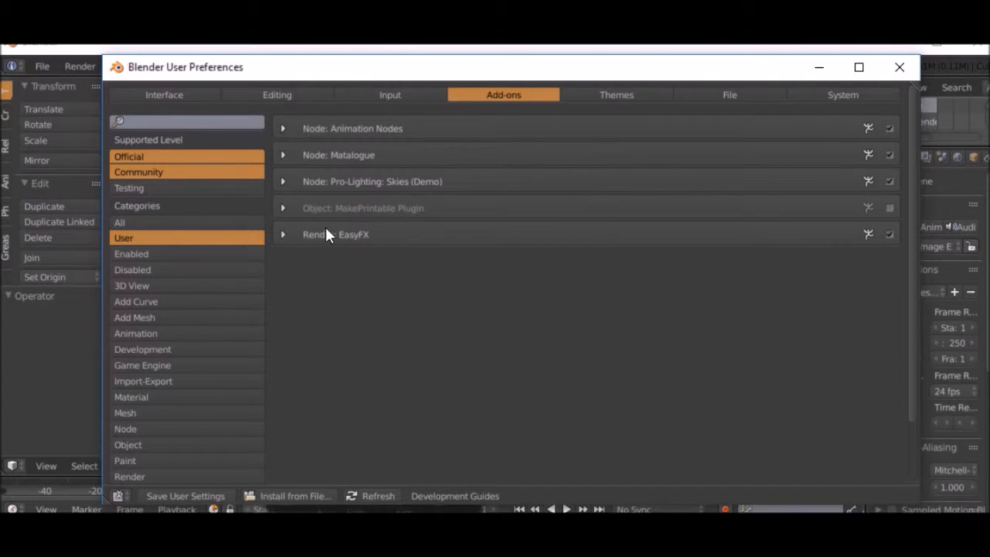
pyautogui.moveTo(518, 195)
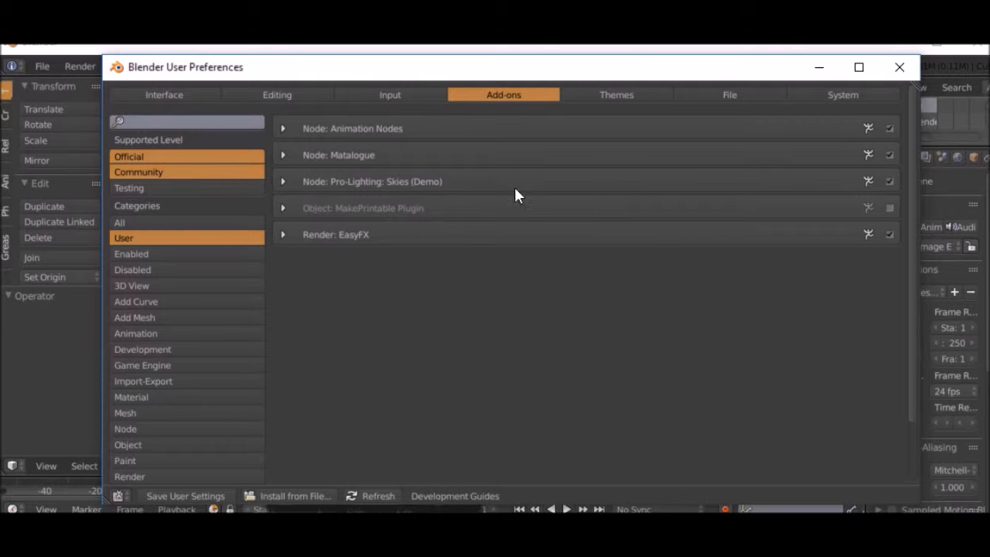
pyautogui.moveTo(163, 229)
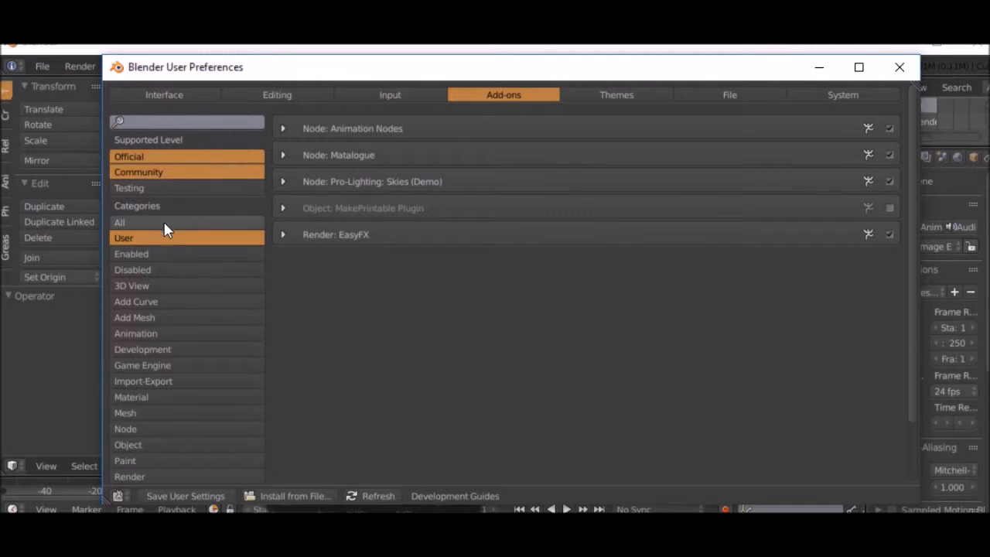
pyautogui.moveTo(271, 115)
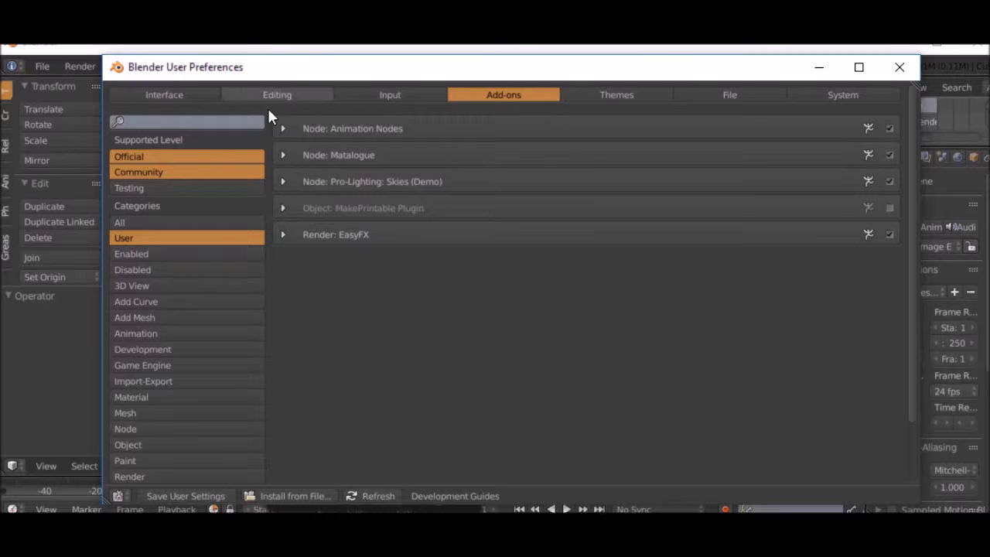
pyautogui.click(283, 129)
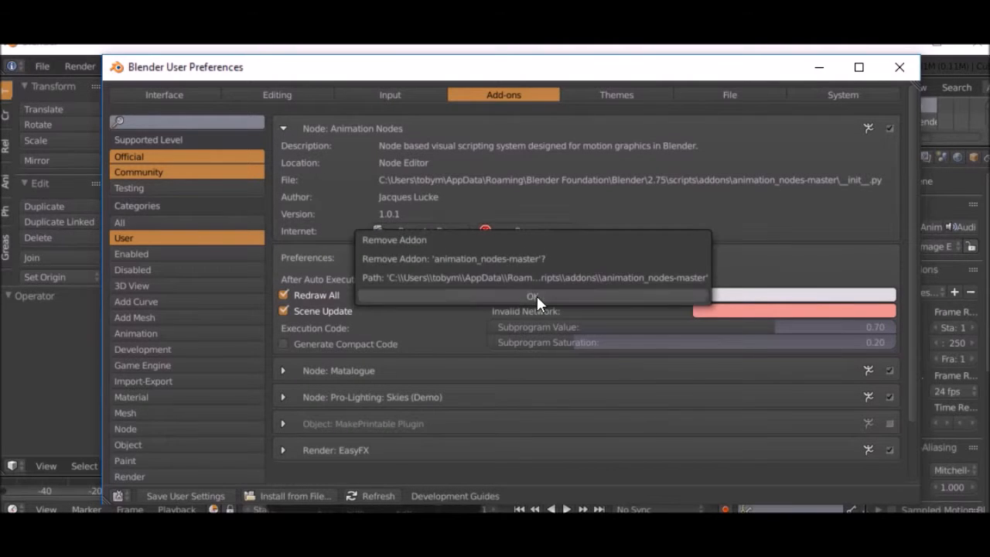
pyautogui.click(532, 297)
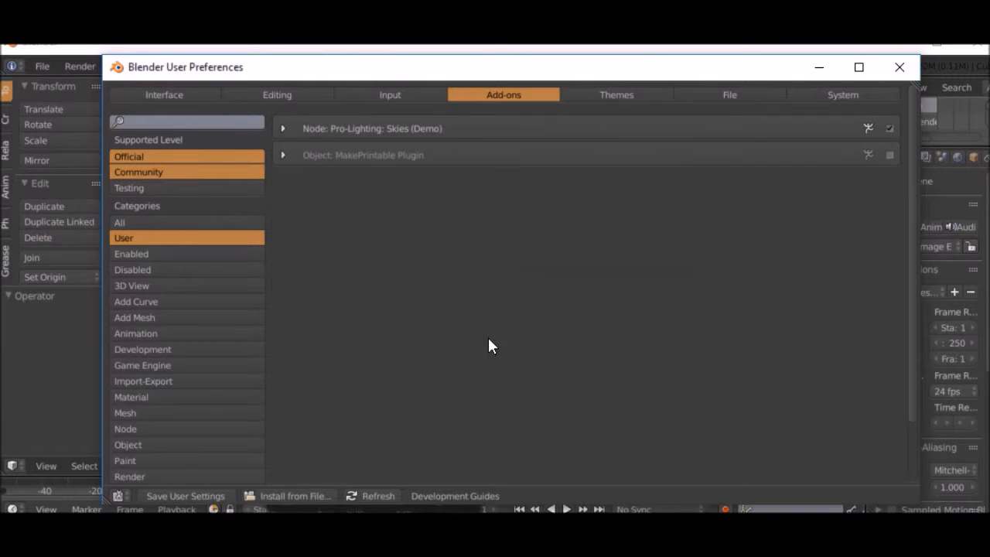
pyautogui.click(283, 154)
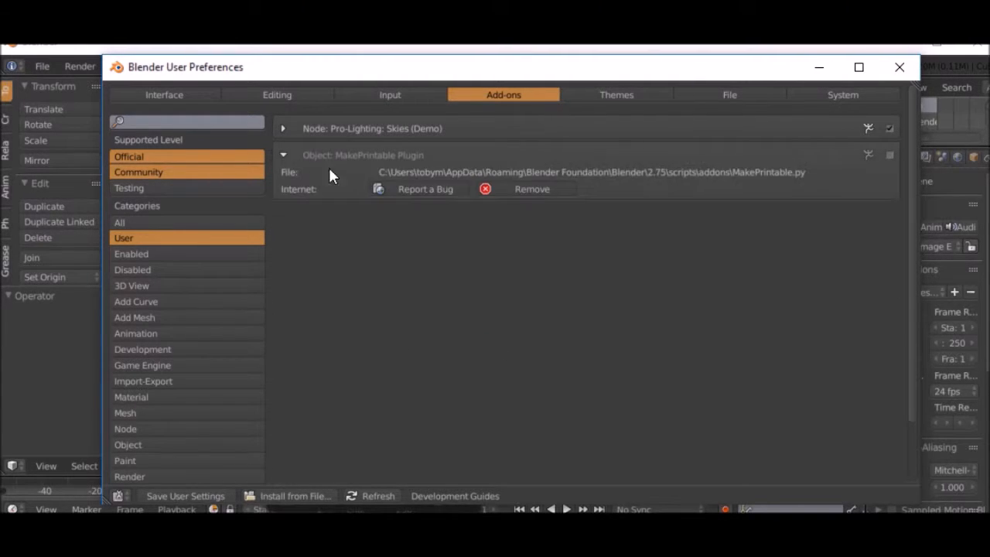
pyautogui.click(283, 155)
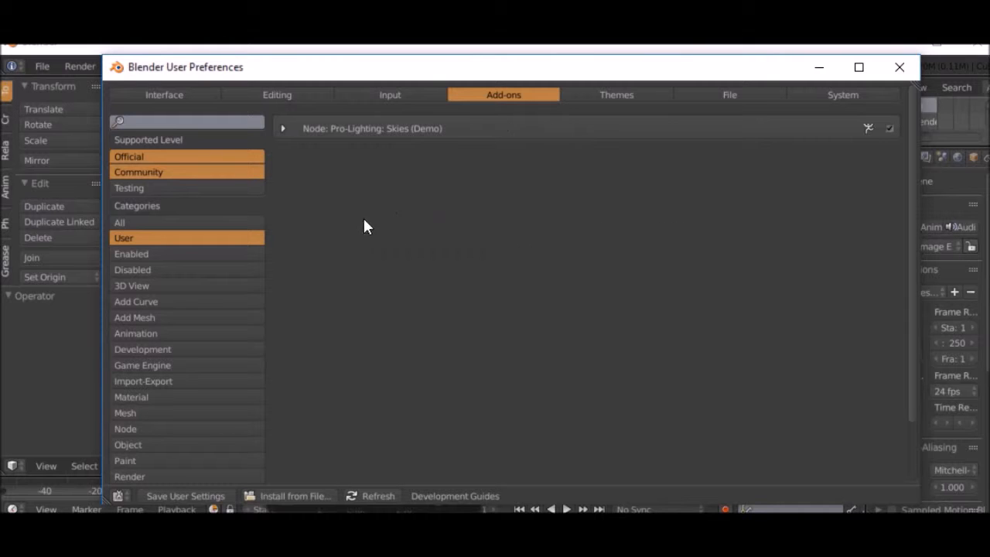
pyautogui.click(130, 254)
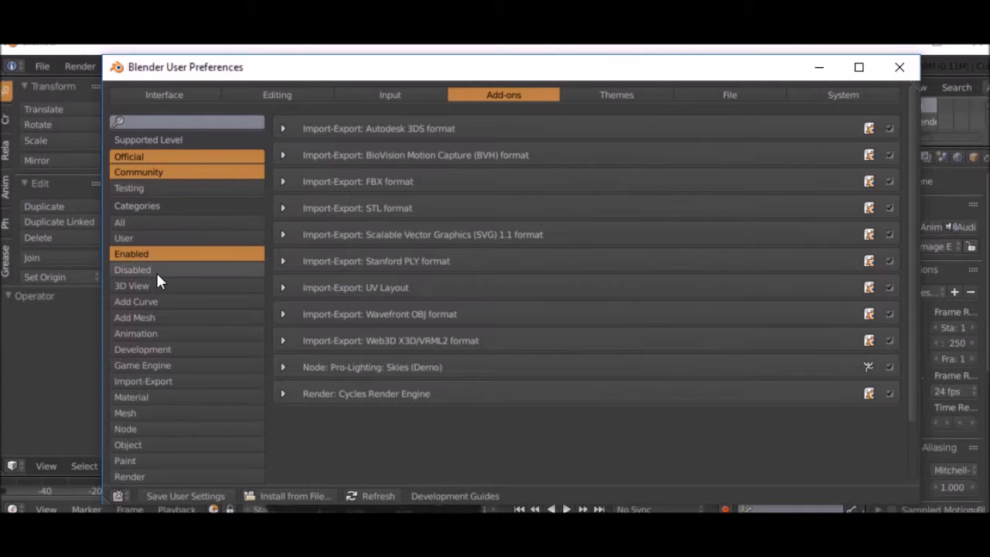
# - Browse the Game Engine and Object categories, show All add-ons, and begin Install from File
pyautogui.click(142, 365)
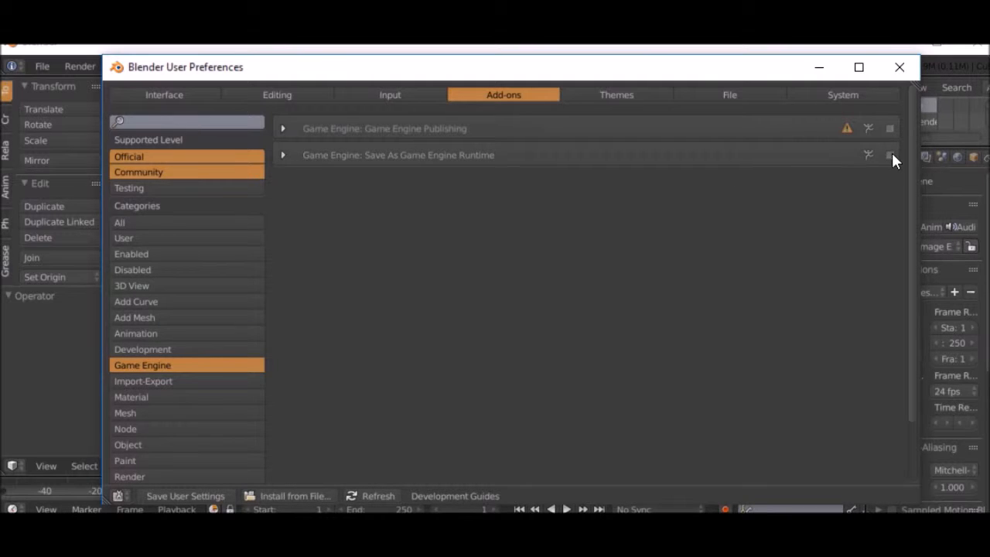
pyautogui.click(127, 375)
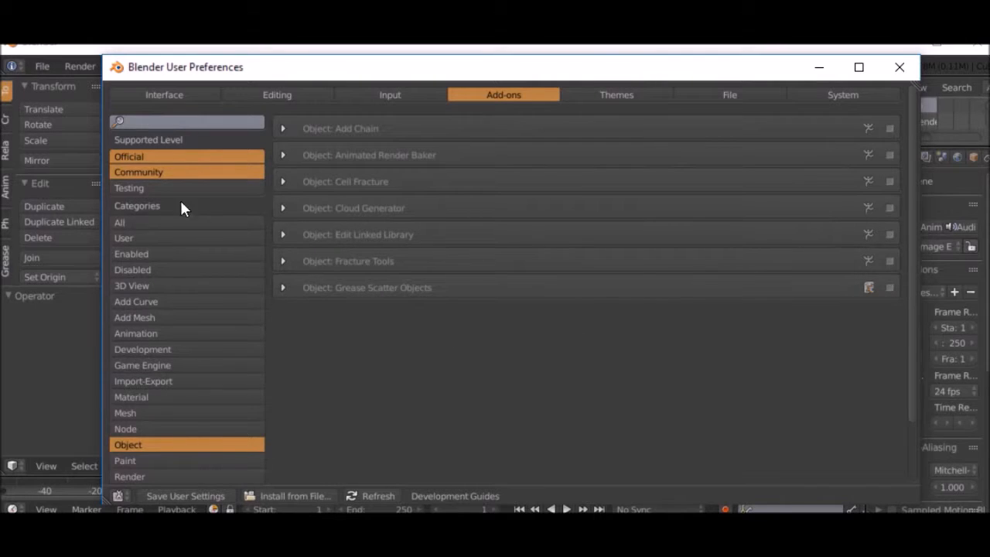
pyautogui.click(121, 223)
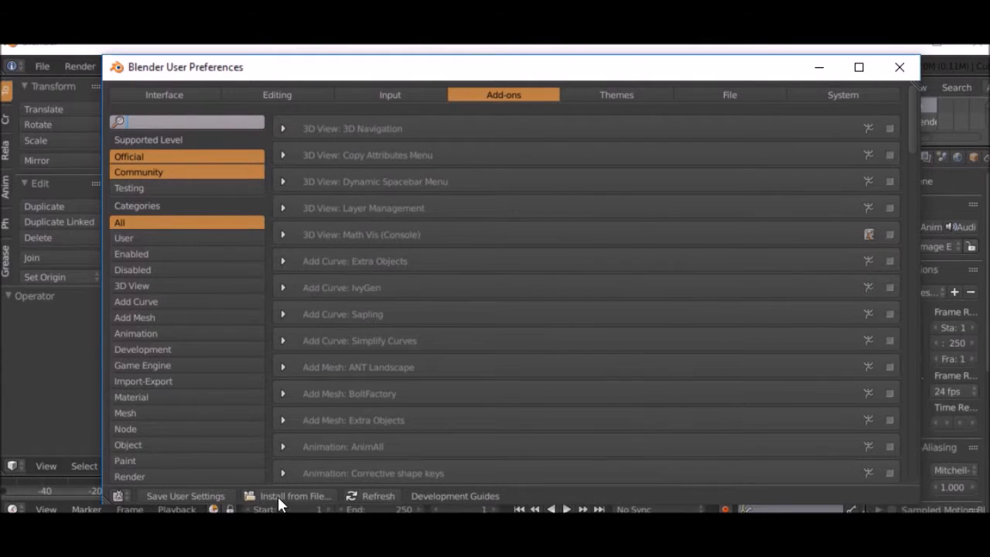
pyautogui.click(295, 495)
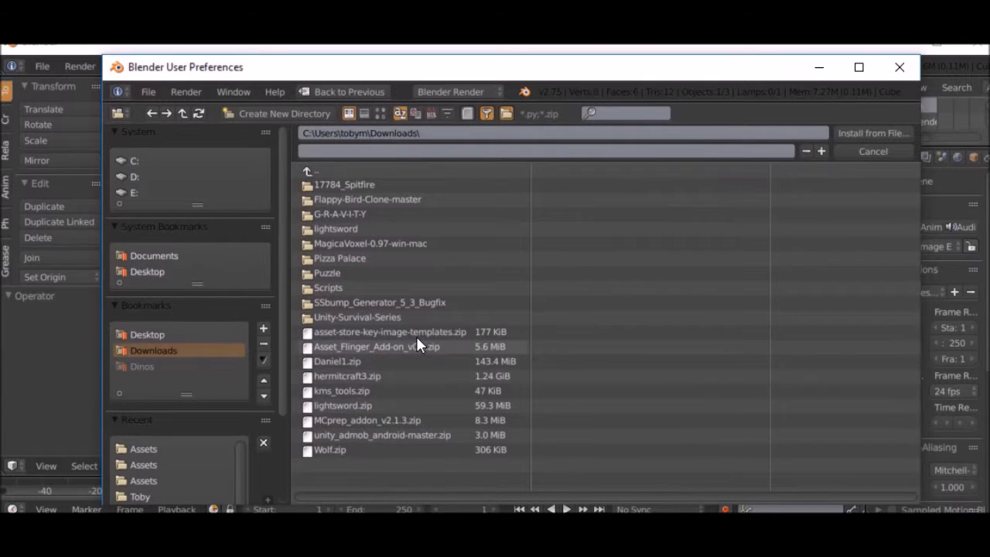
# - Install the Asset Flinger, MCprep and kms_tools add-ons from their downloaded zips
pyautogui.click(377, 346)
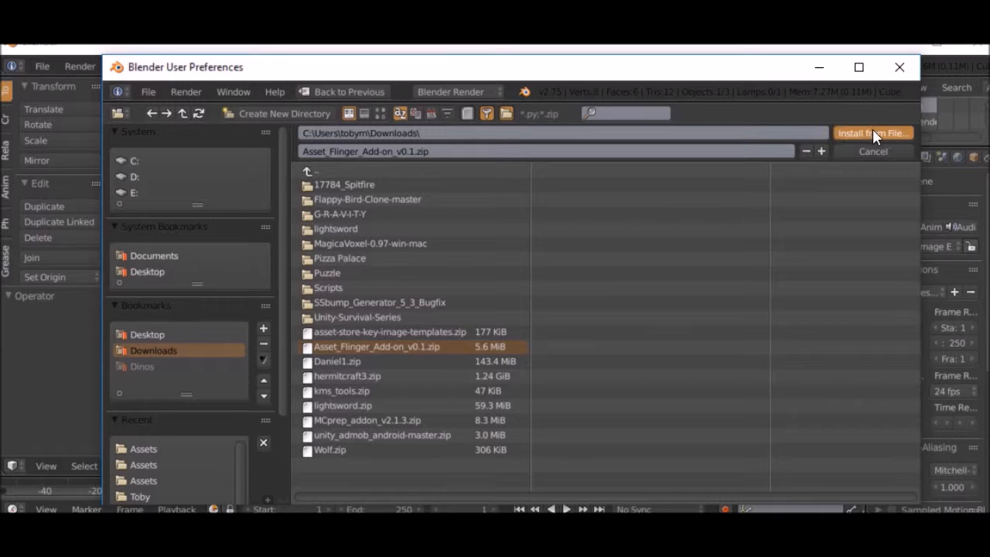
pyautogui.click(872, 133)
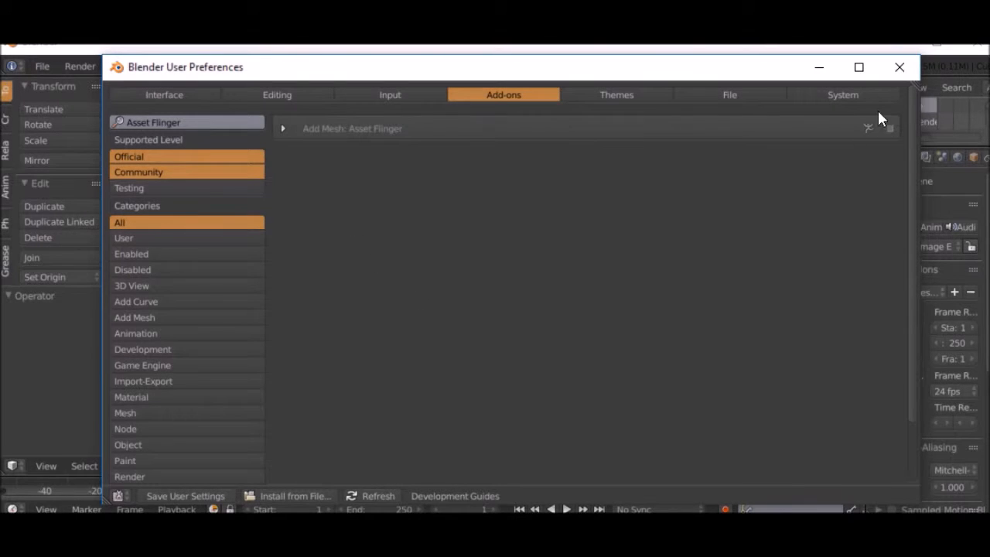
pyautogui.moveTo(812, 158)
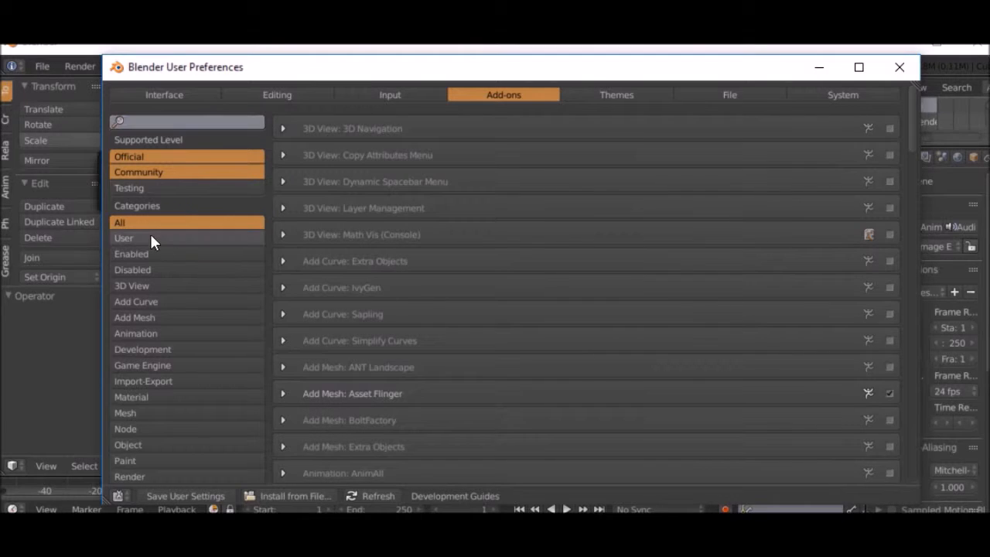
pyautogui.click(124, 238)
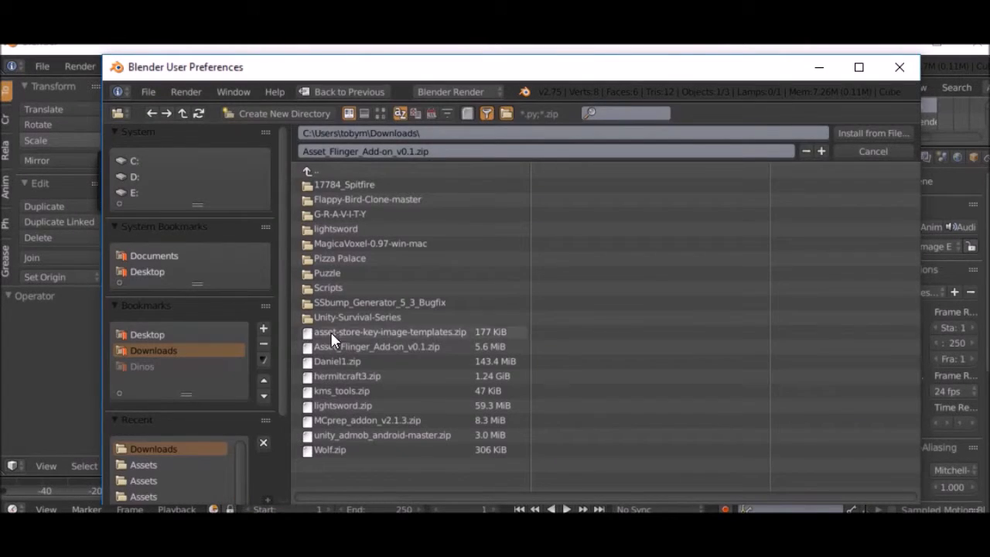
pyautogui.click(368, 421)
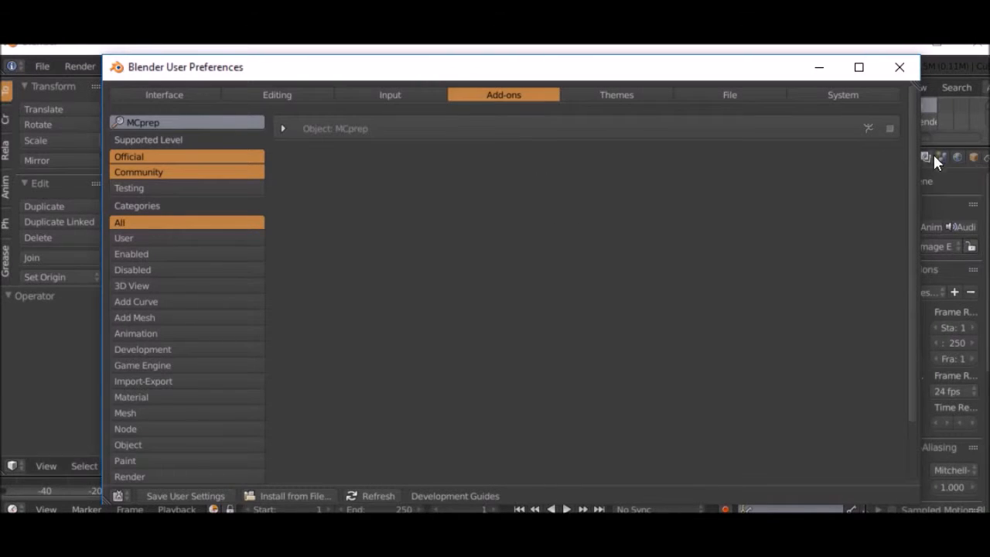
pyautogui.moveTo(891, 136)
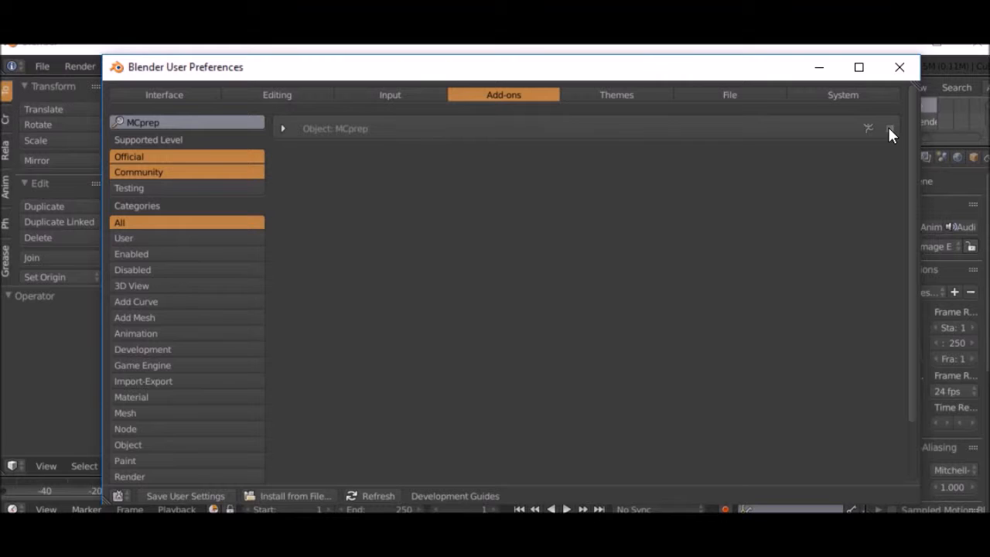
pyautogui.moveTo(905, 152)
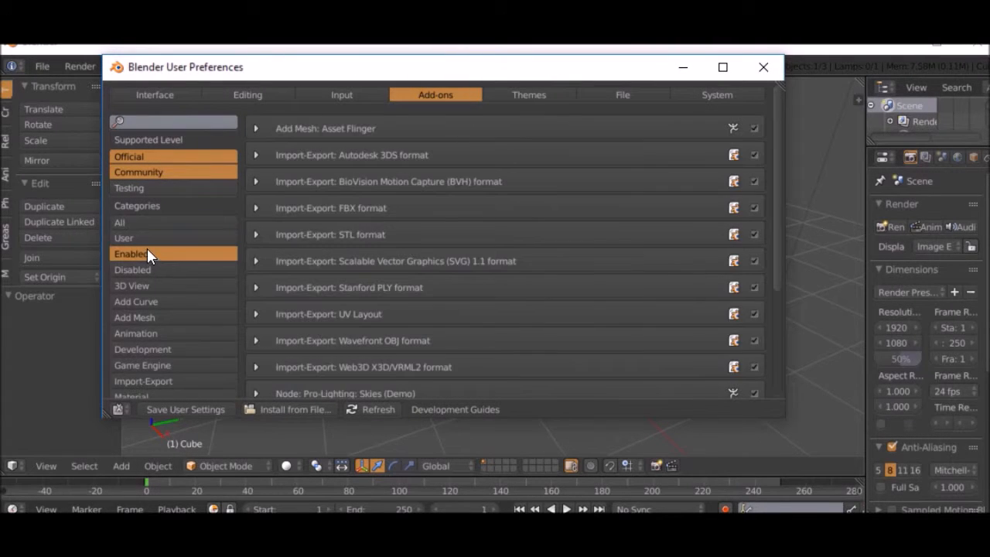
pyautogui.click(297, 409)
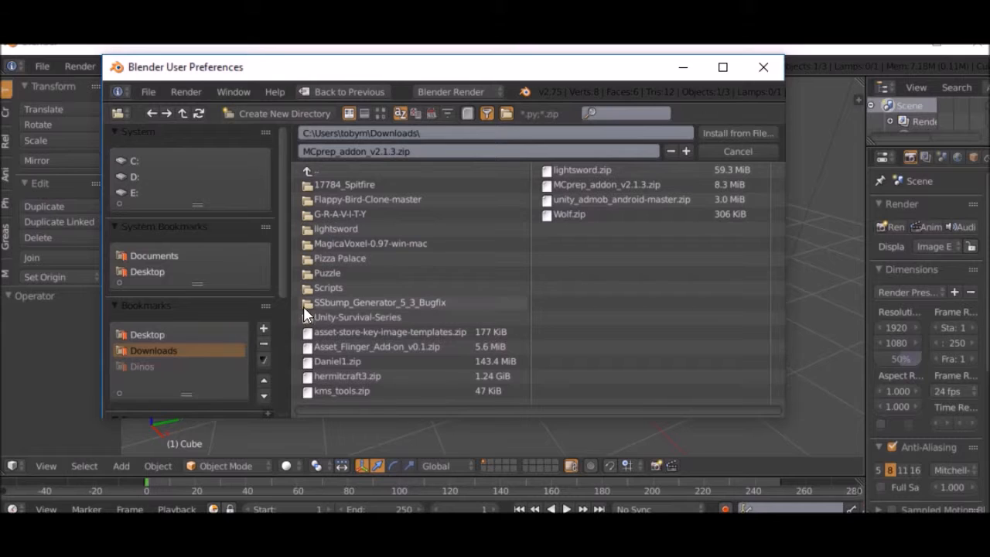
pyautogui.click(342, 390)
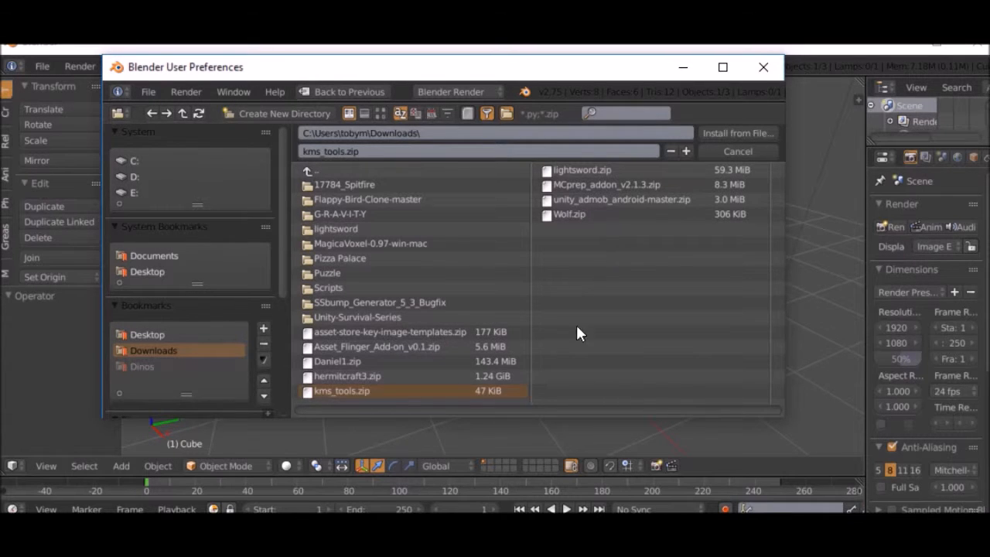
pyautogui.click(736, 133)
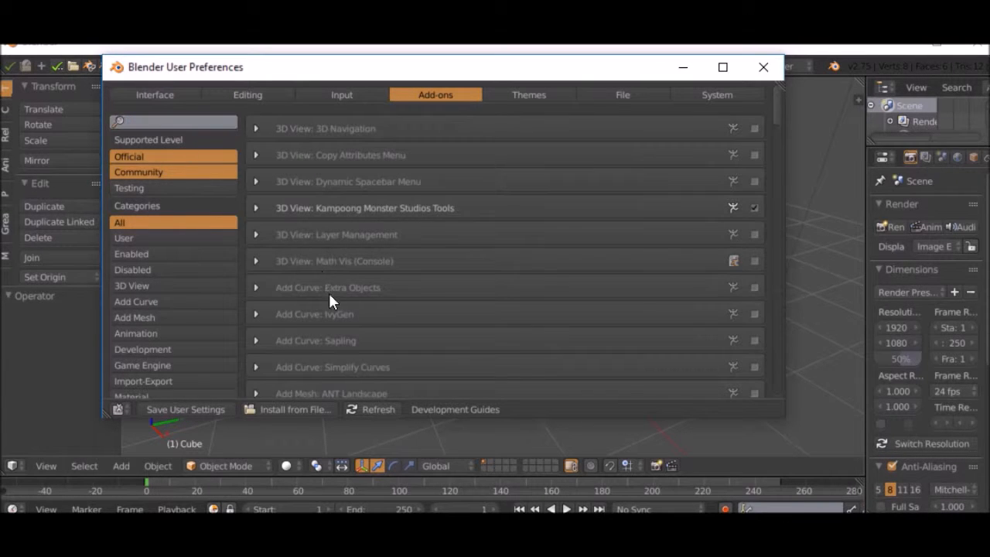
# - List only the user-installed add-ons, then close User Preferences
pyautogui.click(124, 238)
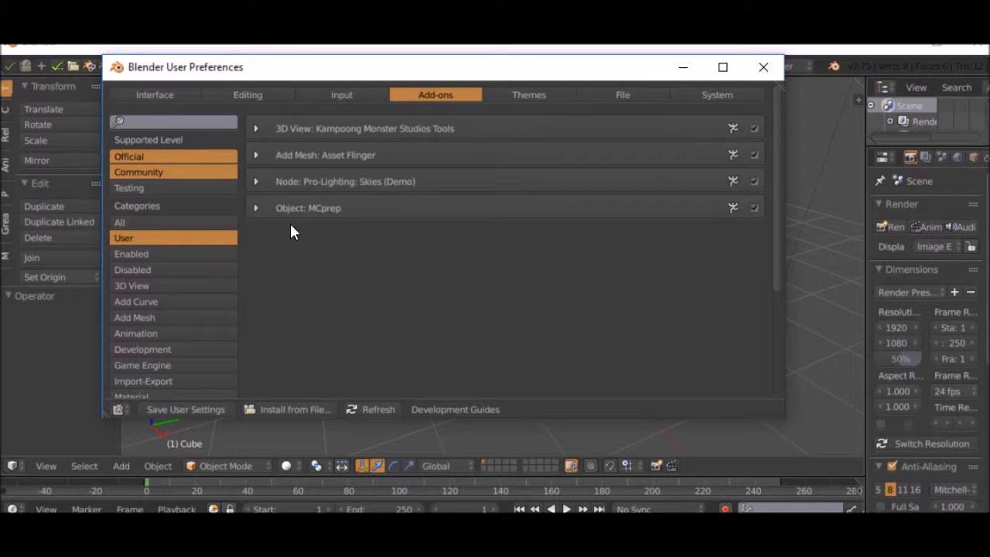
pyautogui.click(763, 68)
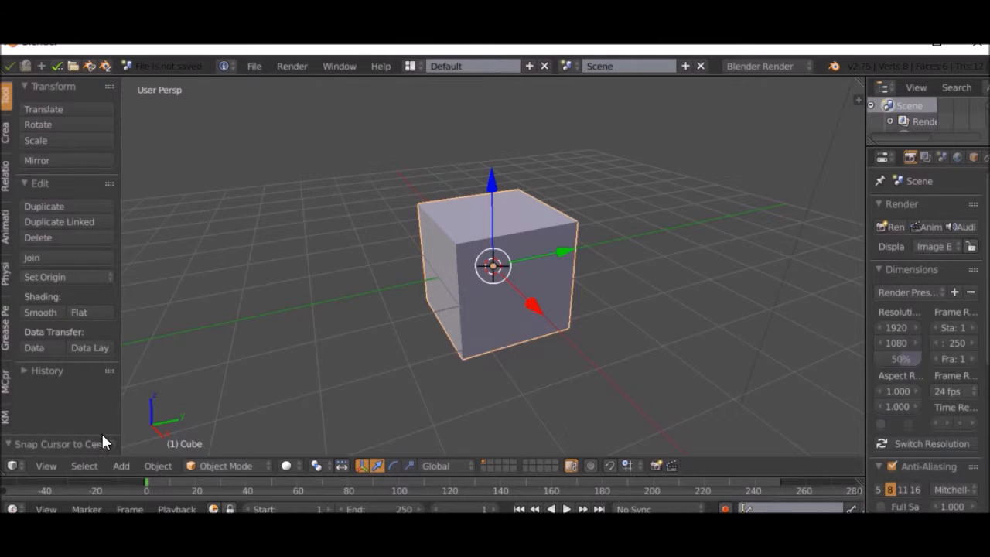
pyautogui.moveTo(120, 394)
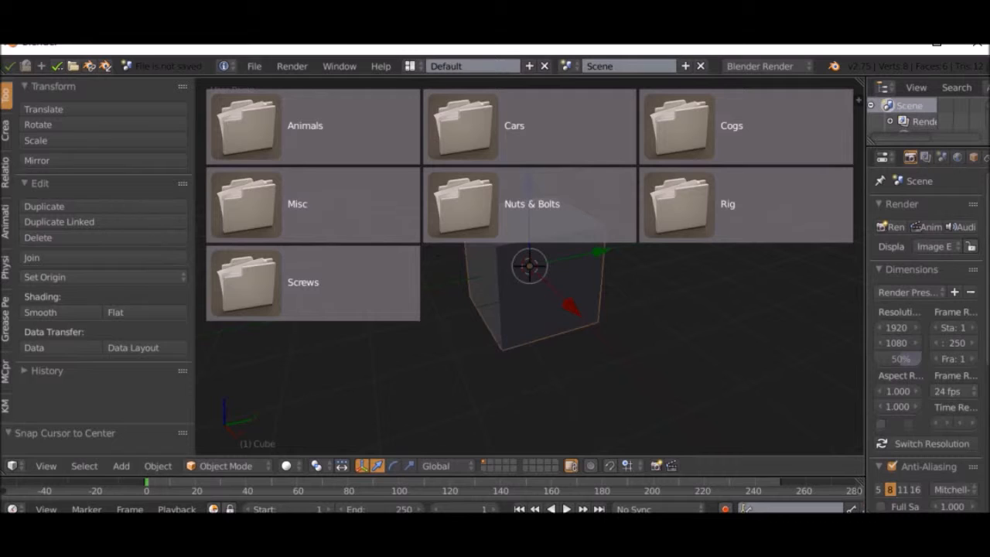
pyautogui.moveTo(213, 110)
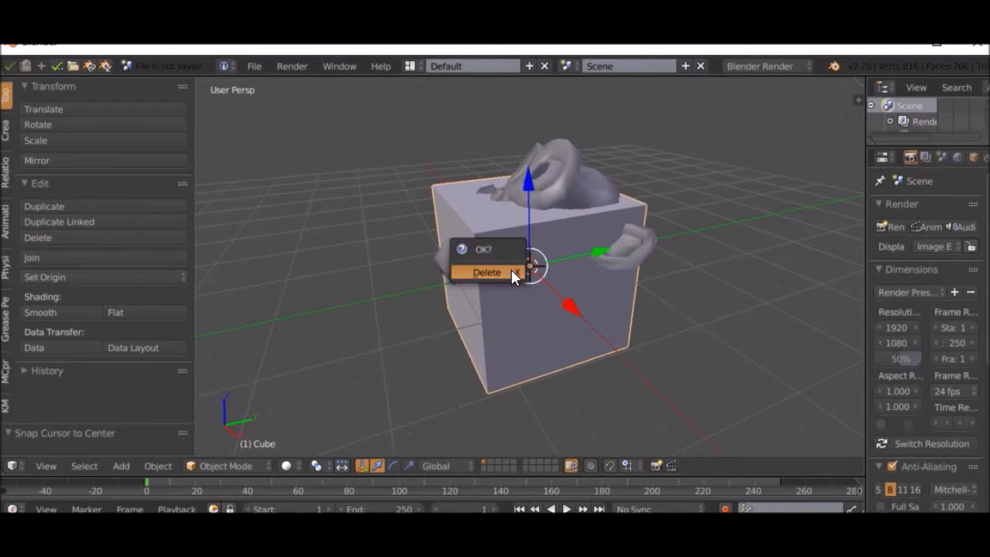
# - Delete the flung Asset Flinger assets and the cube from the scene
pyautogui.click(485, 273)
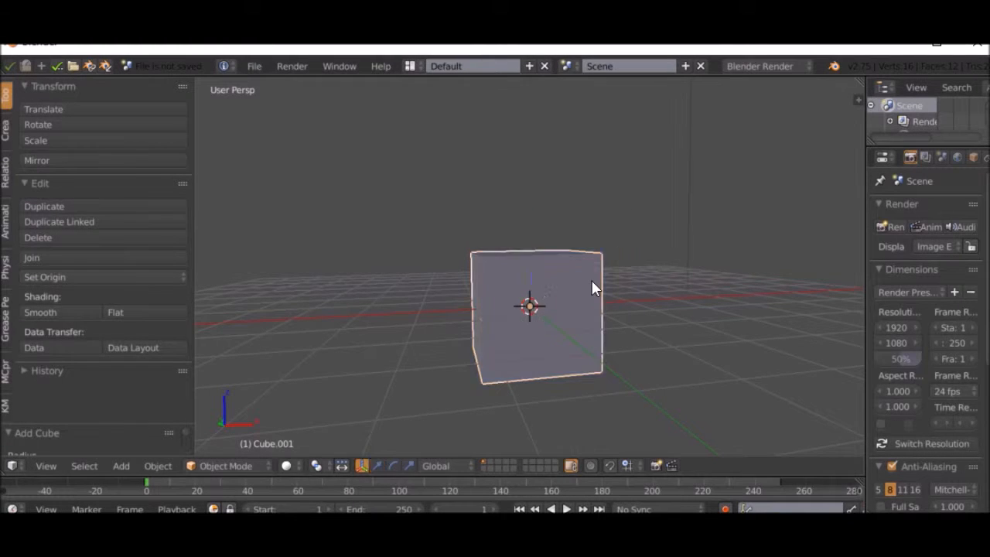
# - Delete the new cube, browse the toolshelf tabs, and show the MCprep tools with the Mob Spawner
pyautogui.click(43, 206)
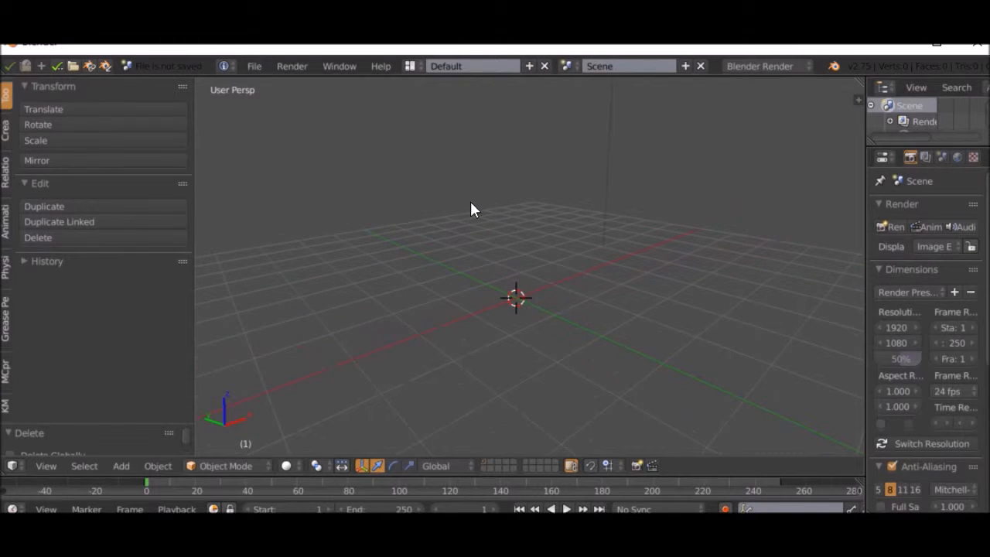
pyautogui.moveTo(68, 260)
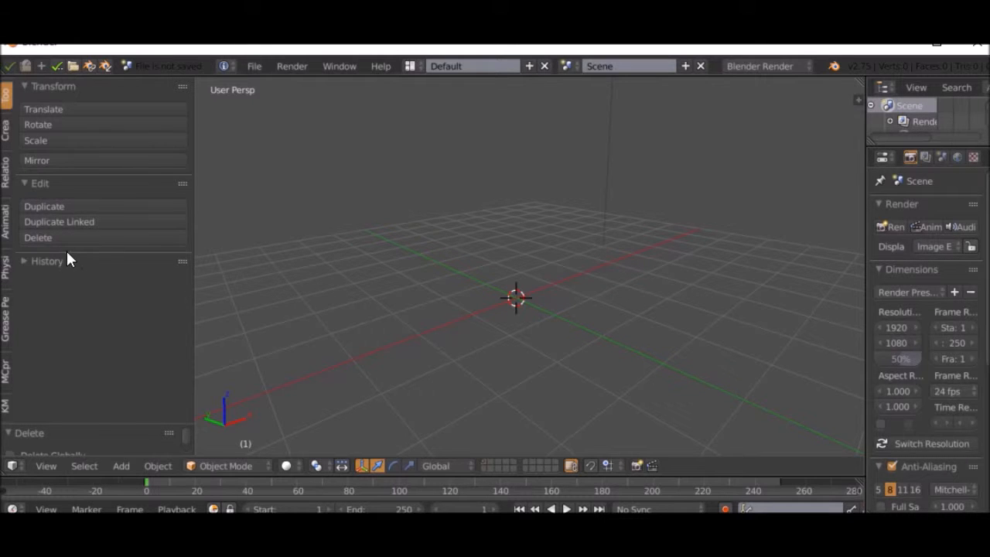
pyautogui.click(47, 259)
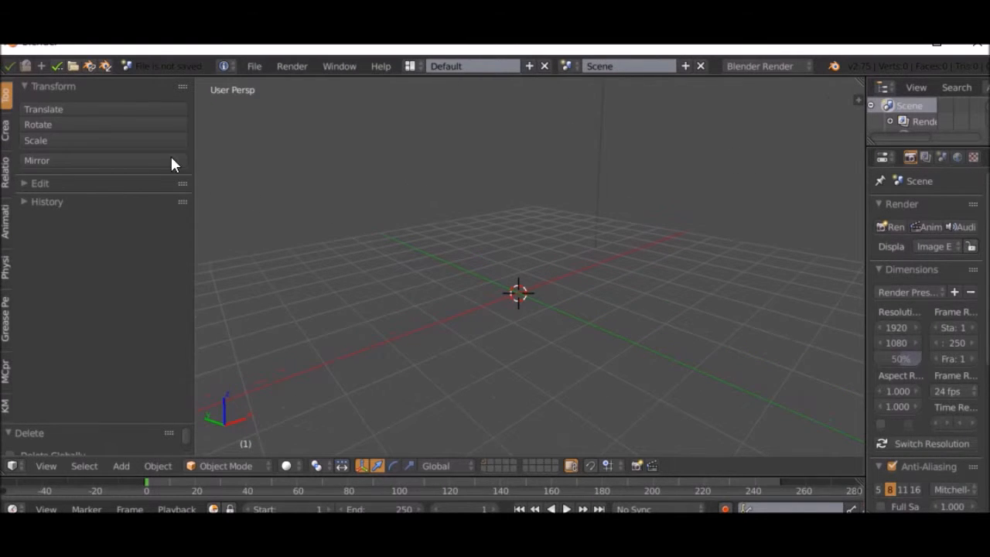
pyautogui.click(7, 162)
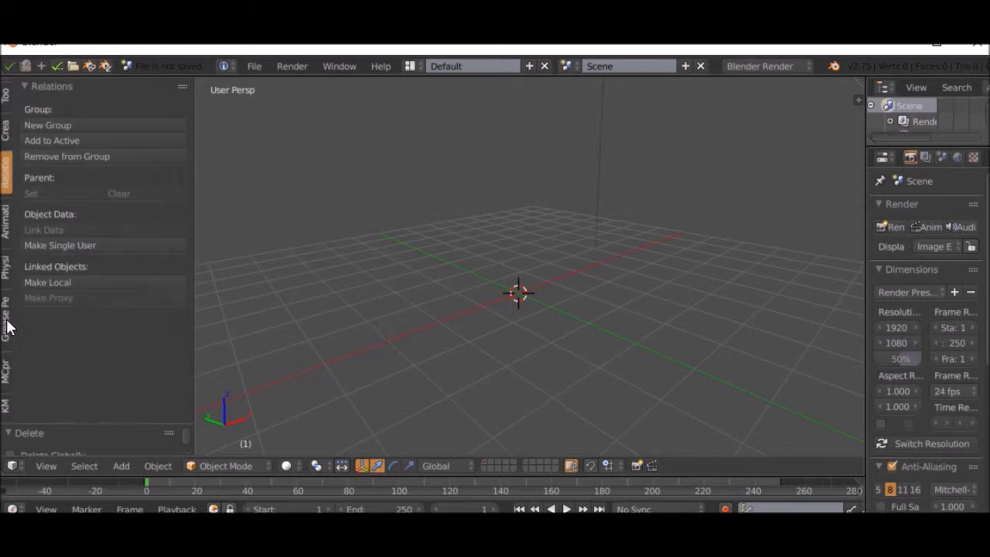
pyautogui.click(7, 100)
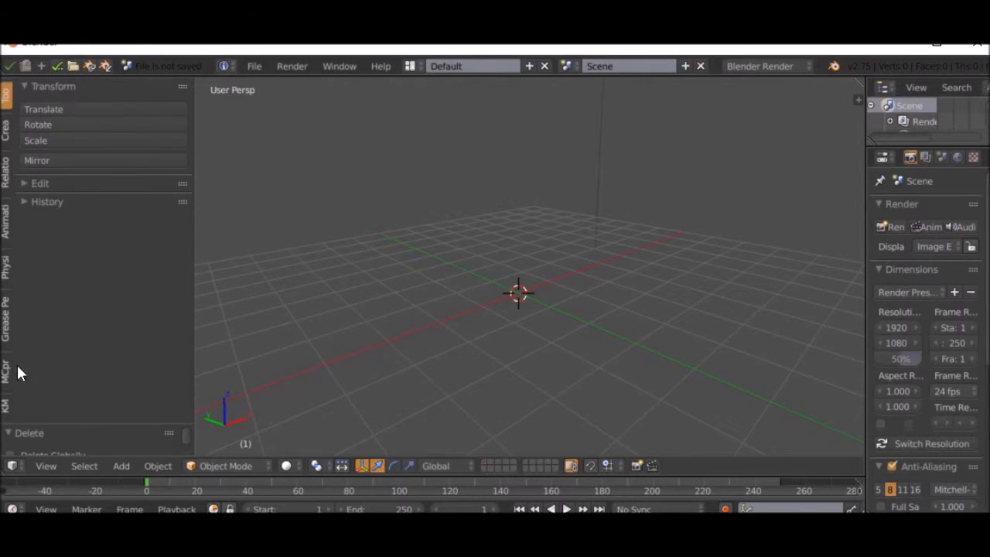
pyautogui.click(6, 406)
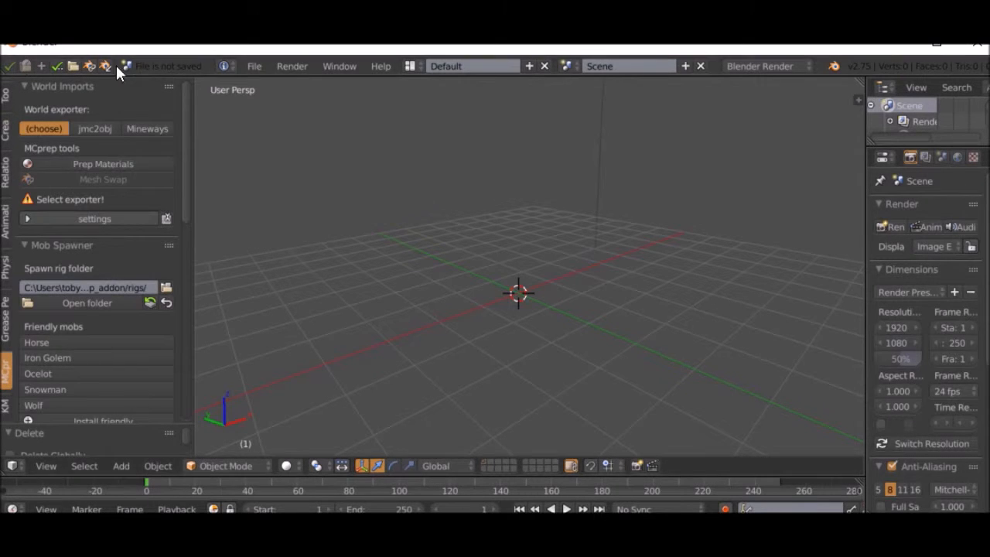
pyautogui.moveTo(162, 220)
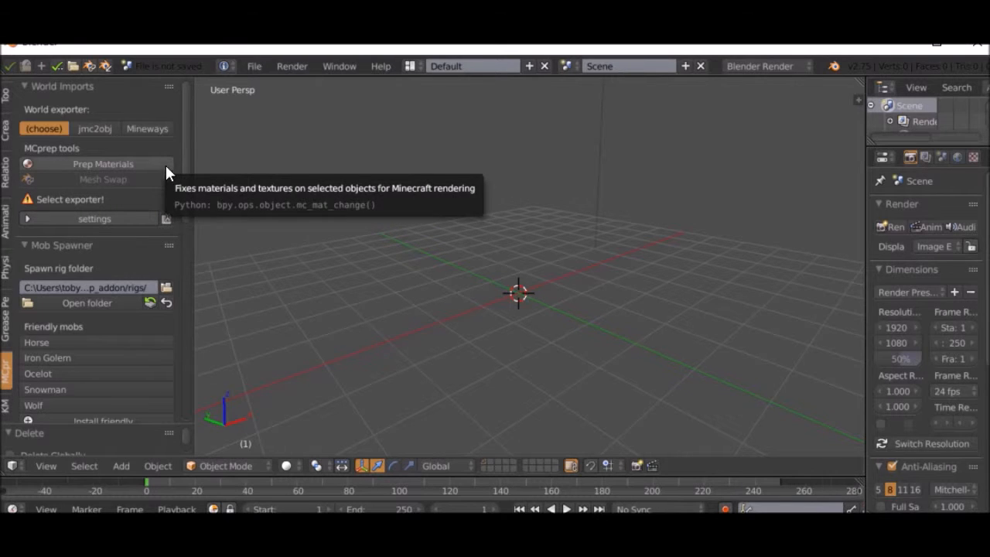
# - Run Prep Materials and spawn the Iron Golem from MCprep's friendly mobs list
pyautogui.click(147, 129)
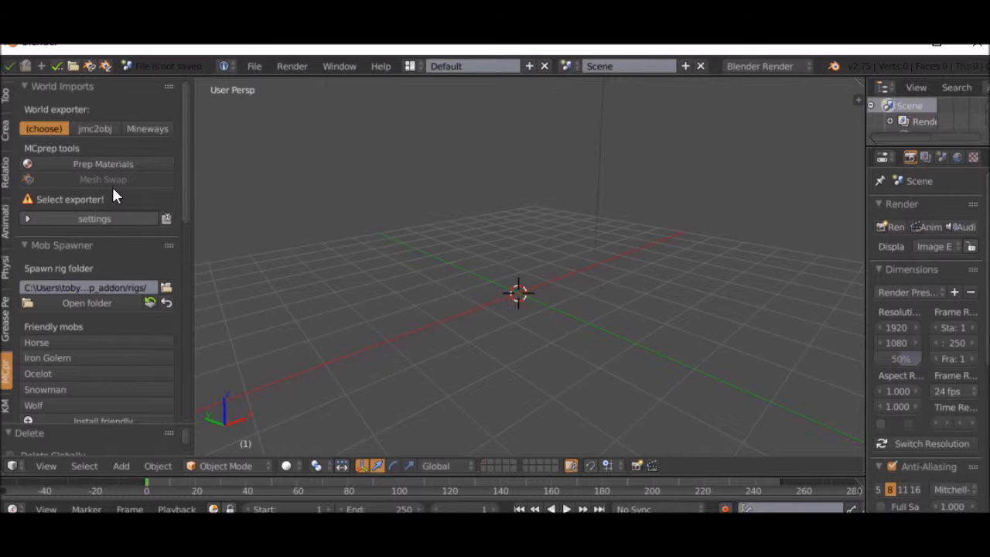
pyautogui.scroll(-3)
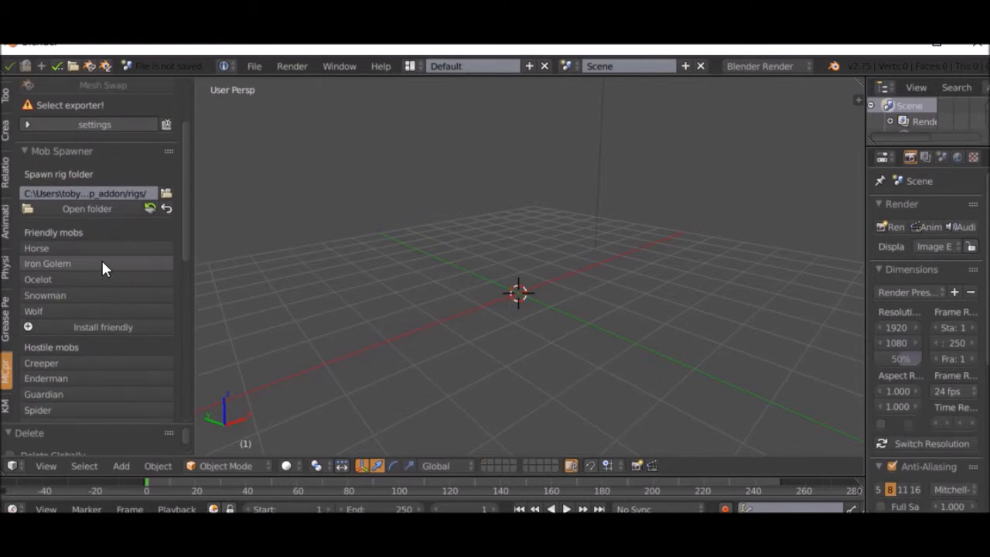
pyautogui.click(46, 263)
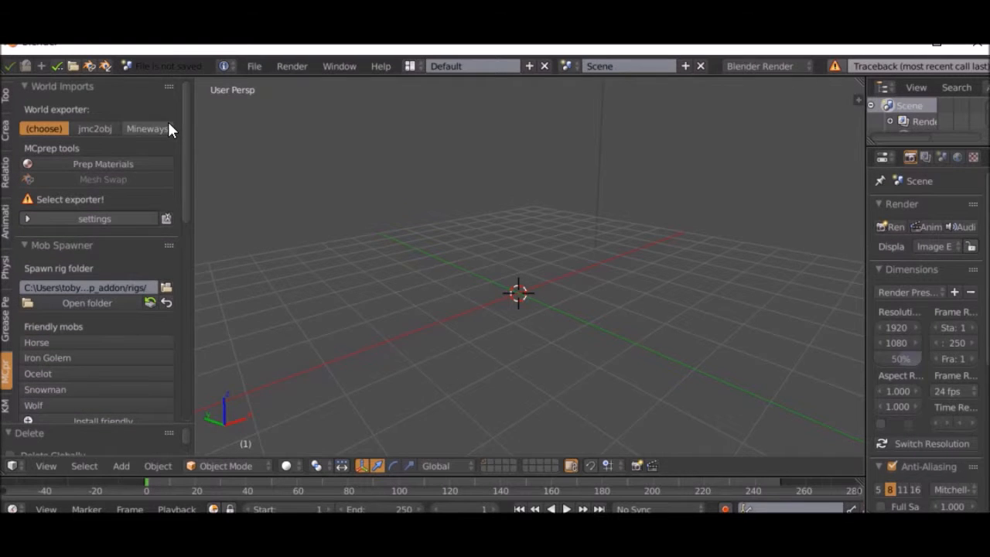
pyautogui.scroll(-3)
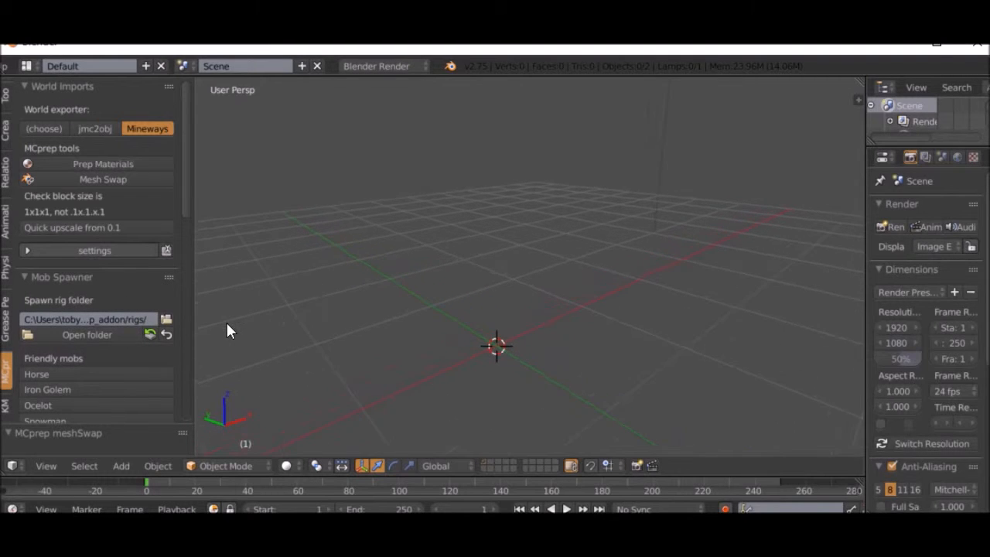
pyautogui.moveTo(368, 353)
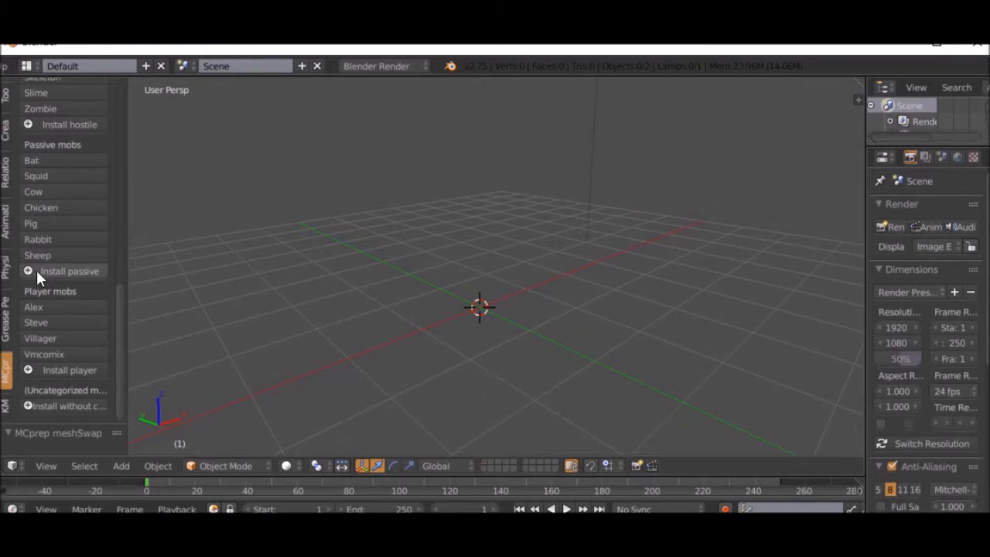
# - Switch the render engine to Cycles and apply the Pro-Lighting Skies Morning 03 preset to the world
pyautogui.click(926, 158)
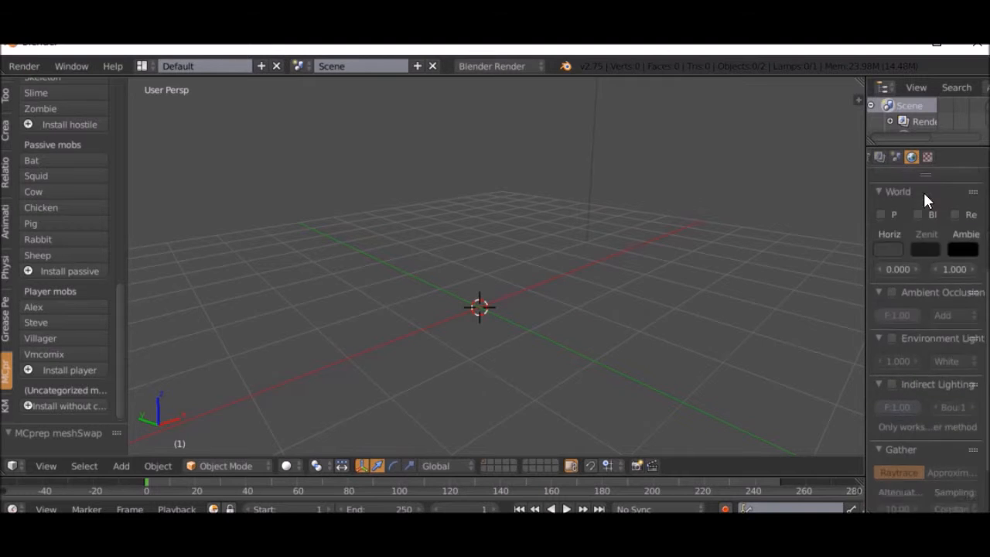
pyautogui.click(492, 65)
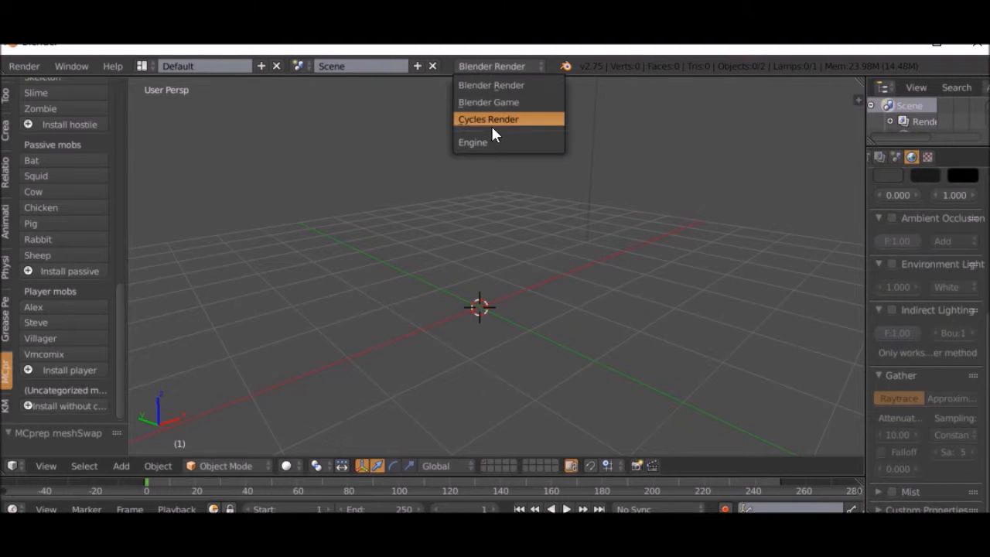
pyautogui.click(489, 119)
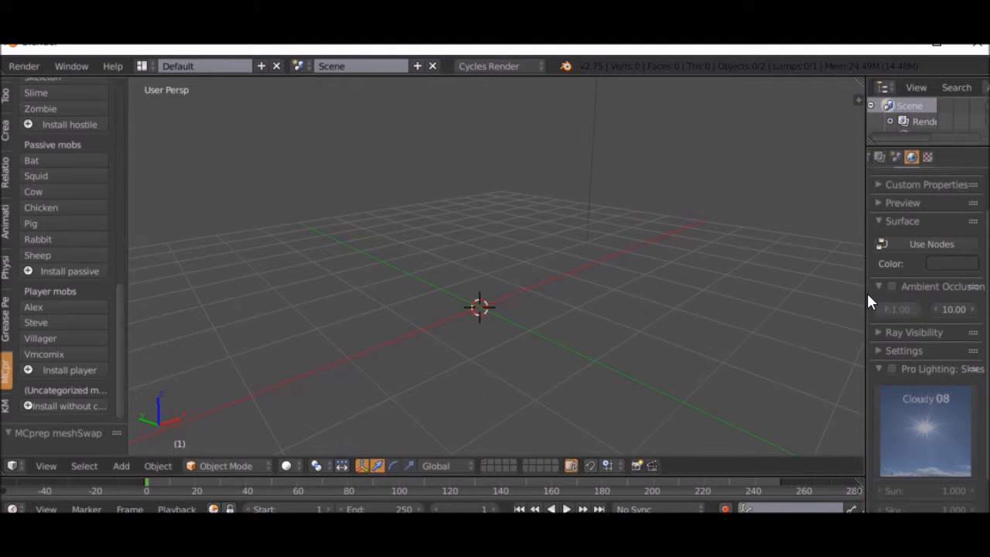
pyautogui.click(951, 262)
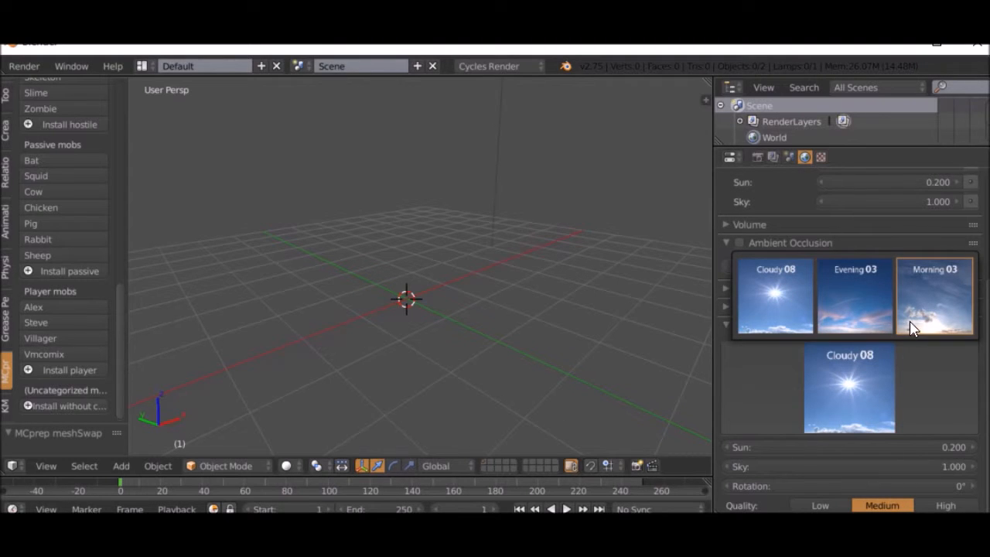
pyautogui.click(934, 295)
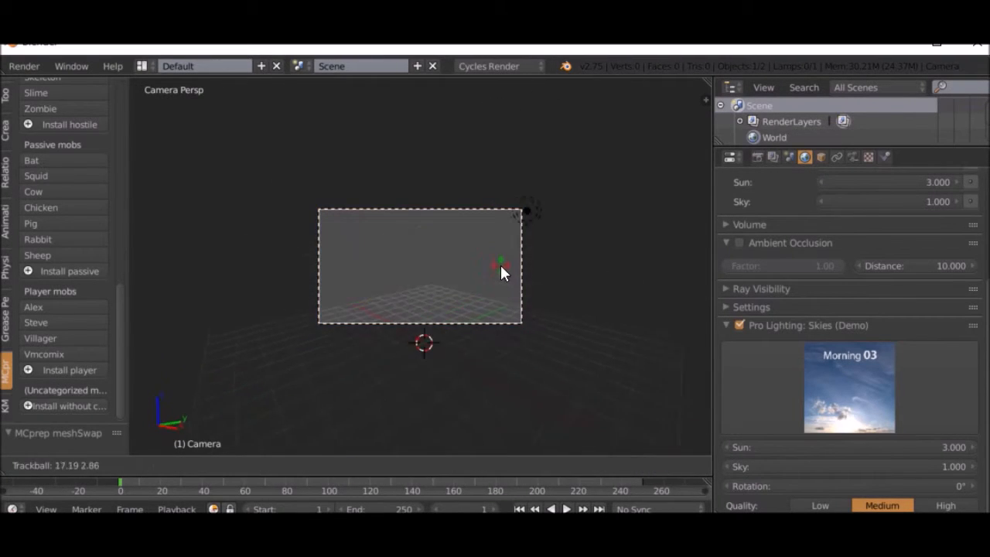
# - Render the current camera view with Render Image (F12)
pyautogui.click(25, 65)
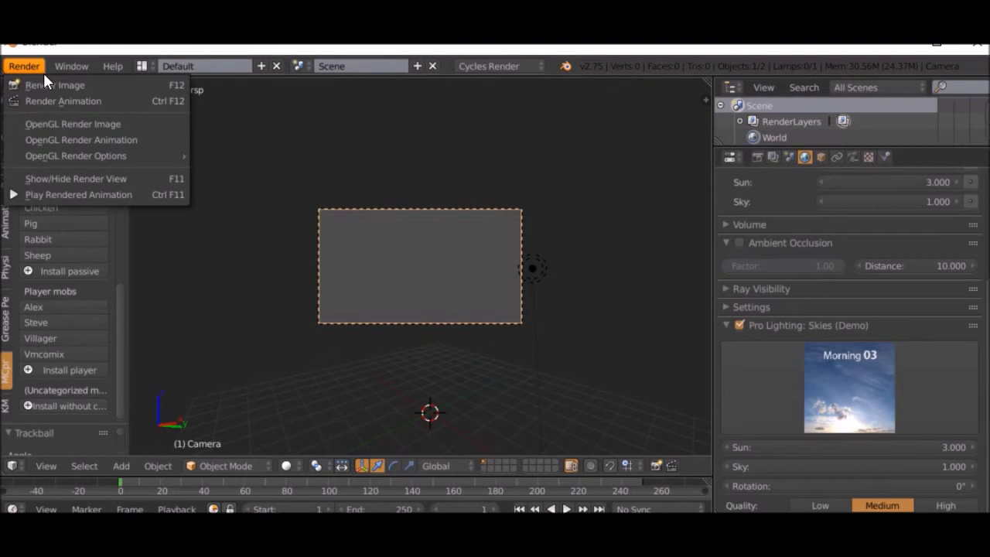
pyautogui.click(54, 85)
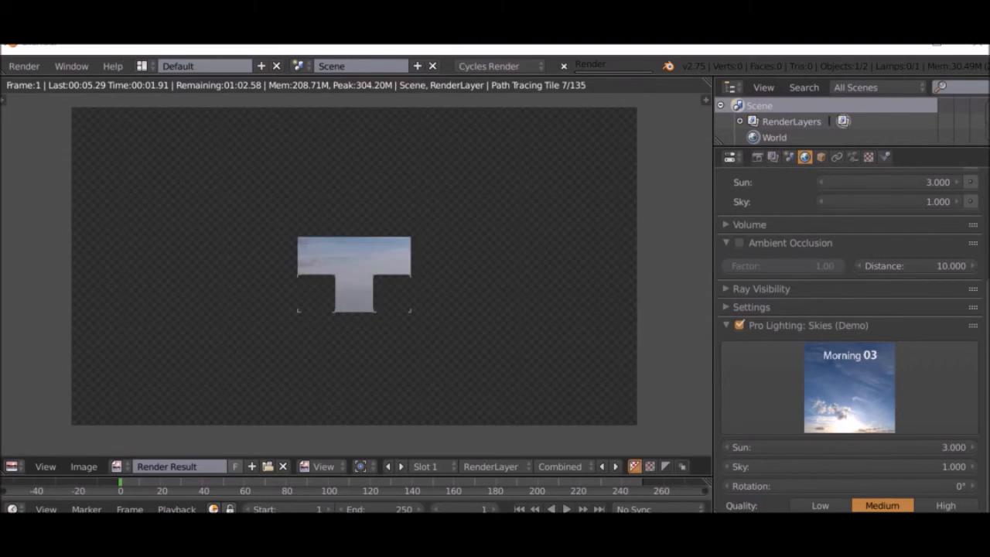